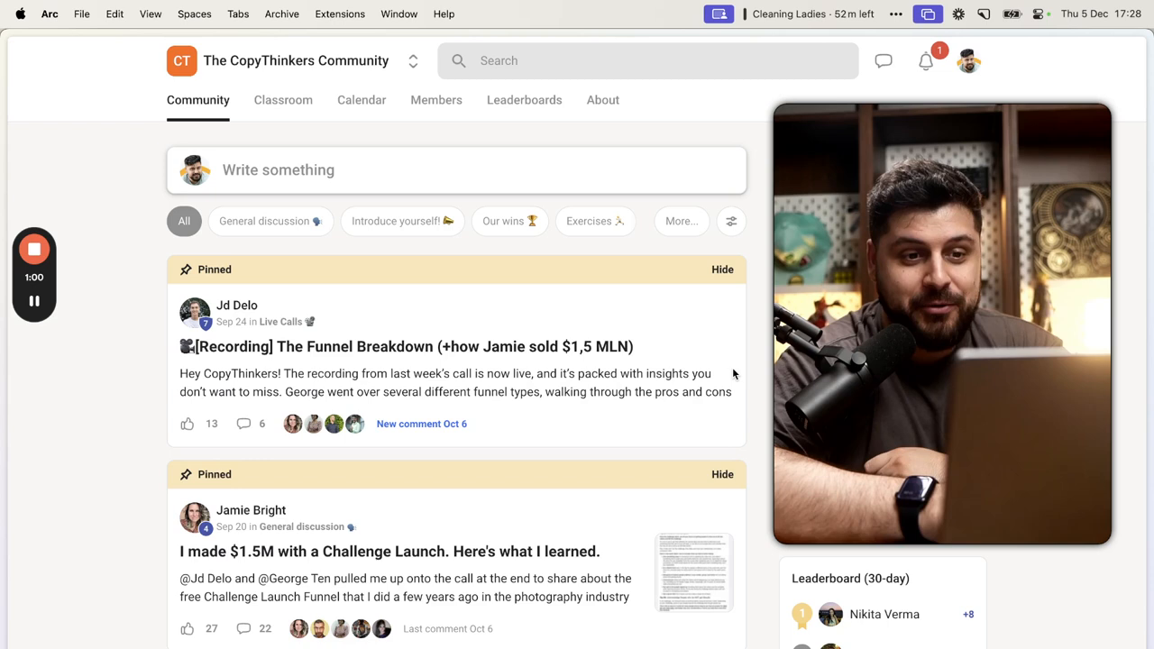
mouse_move(739, 379)
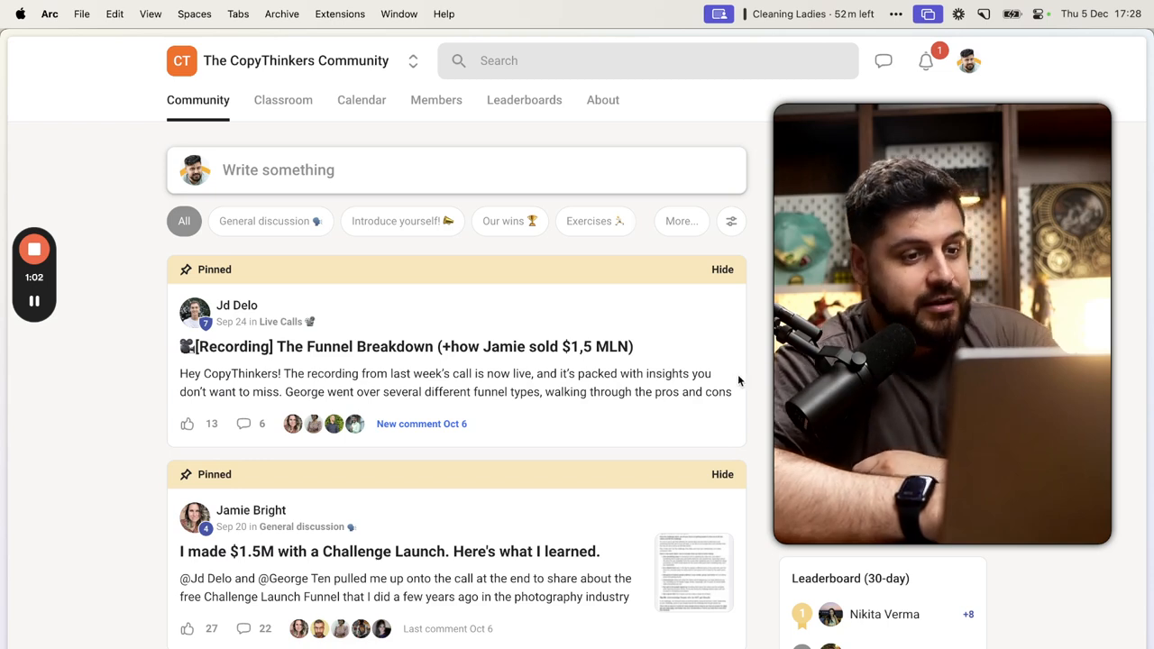
- Review the shared notifications list across communities from the bell icon
scroll("down", 3)
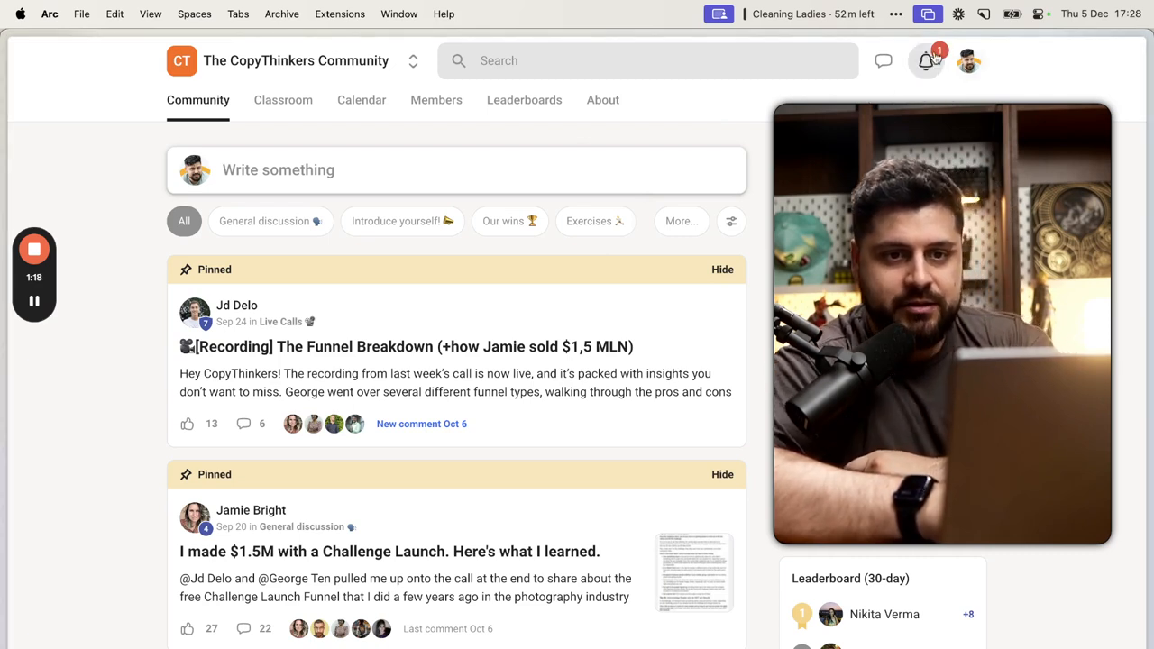
mouse_move(927, 61)
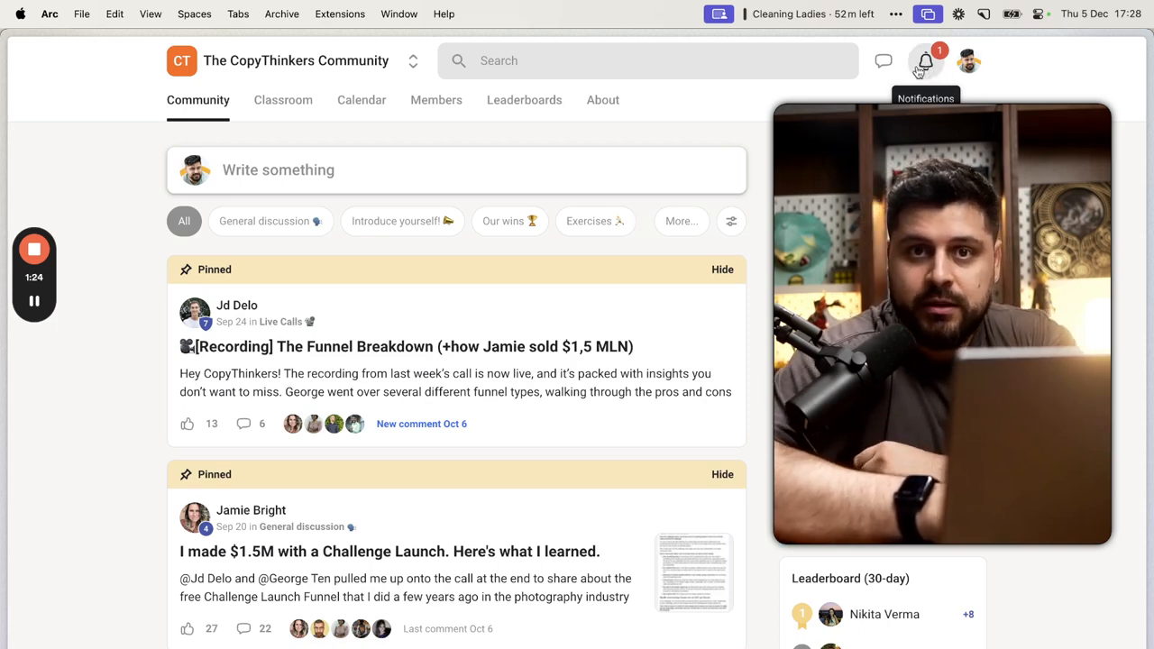
left_click(925, 61)
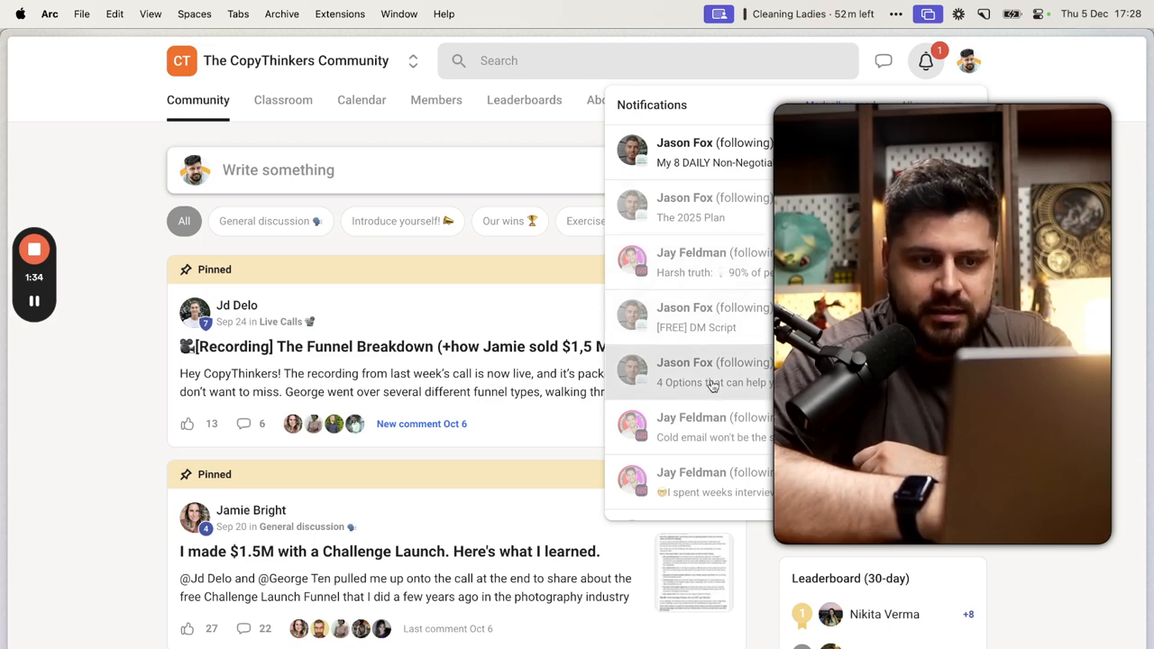
scroll("down", 3)
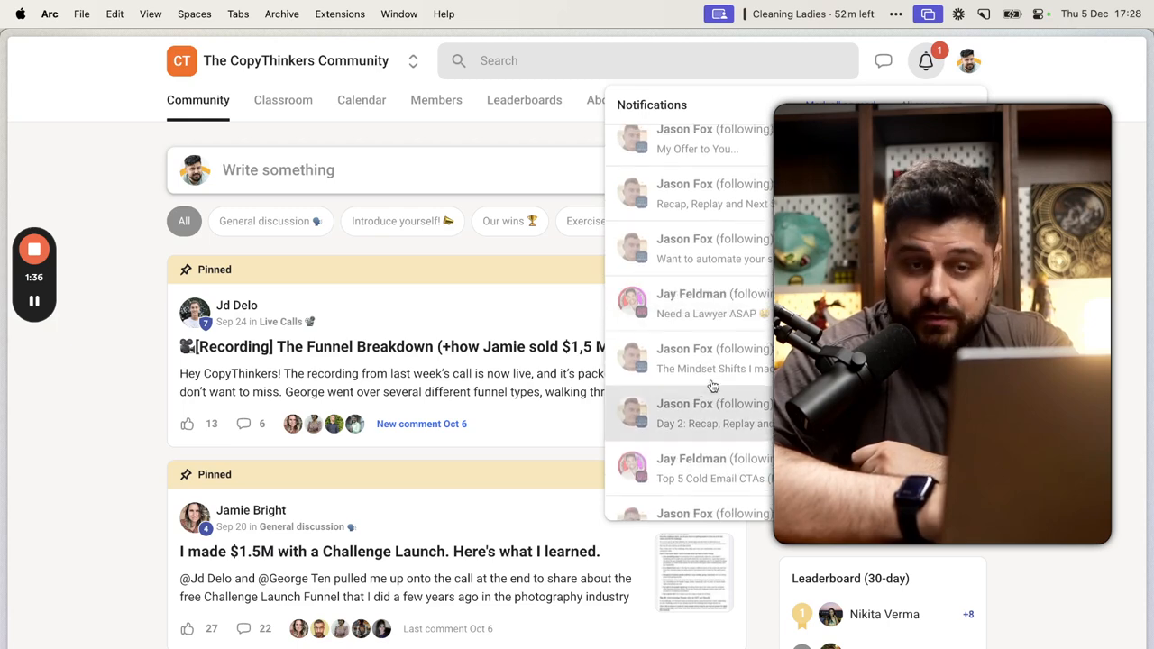
scroll("down", 3)
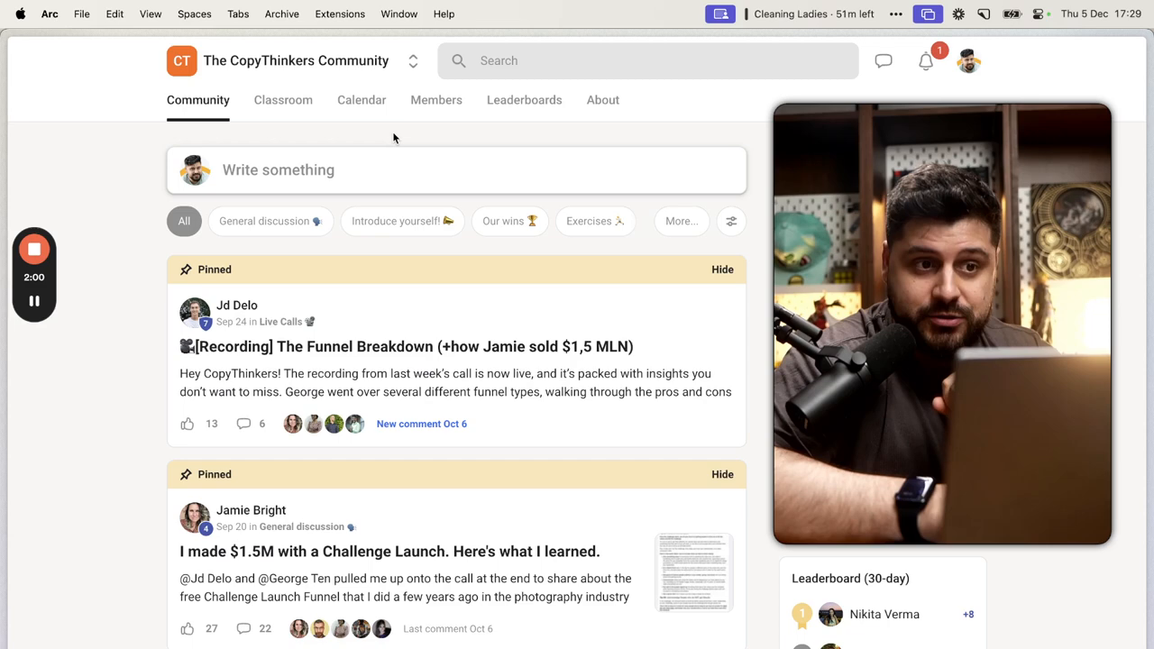
- Browse other Skool communities, switch back to The CopyThinkers Community and show its Leaderboards
left_click(413, 61)
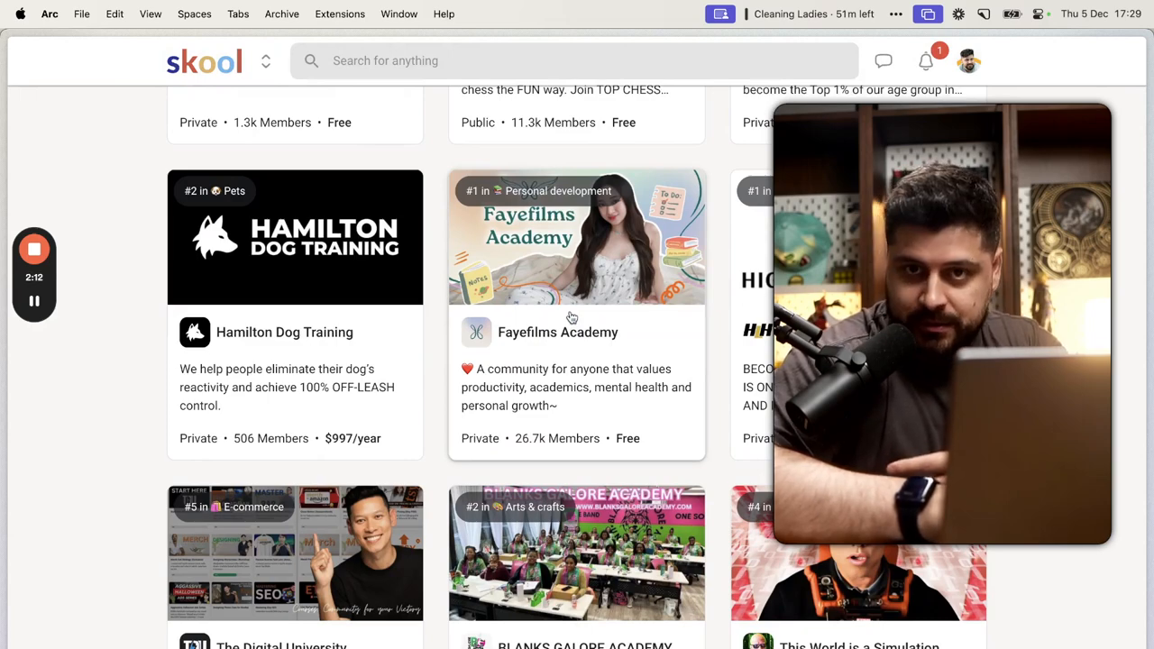
scroll("down", 3)
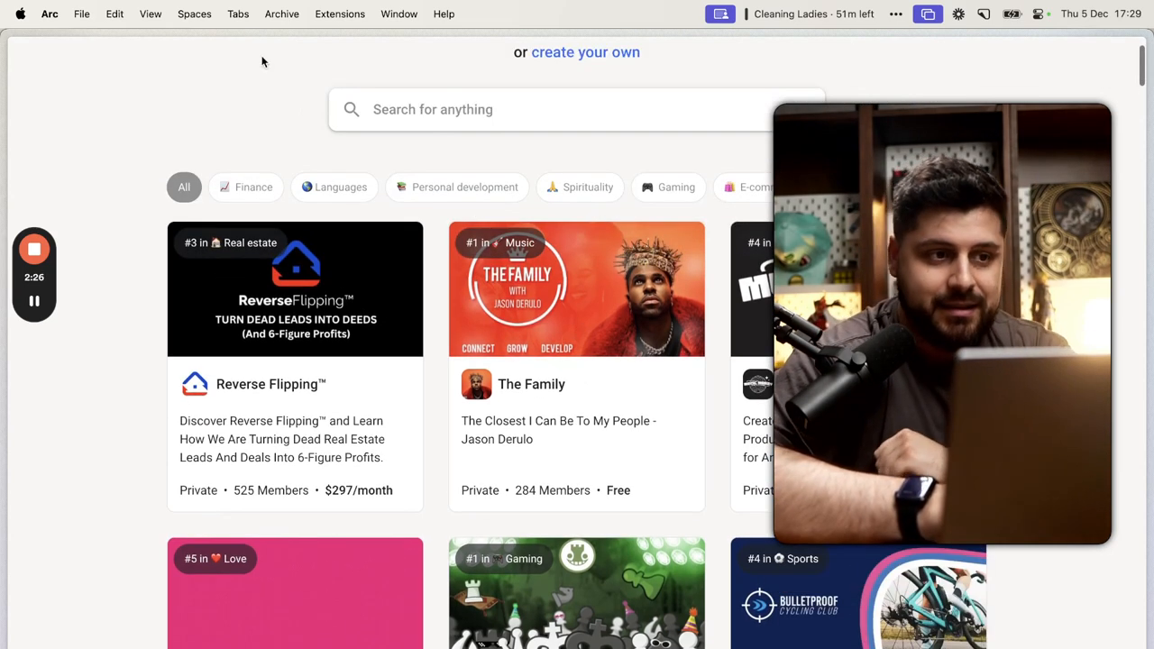
left_click(265, 61)
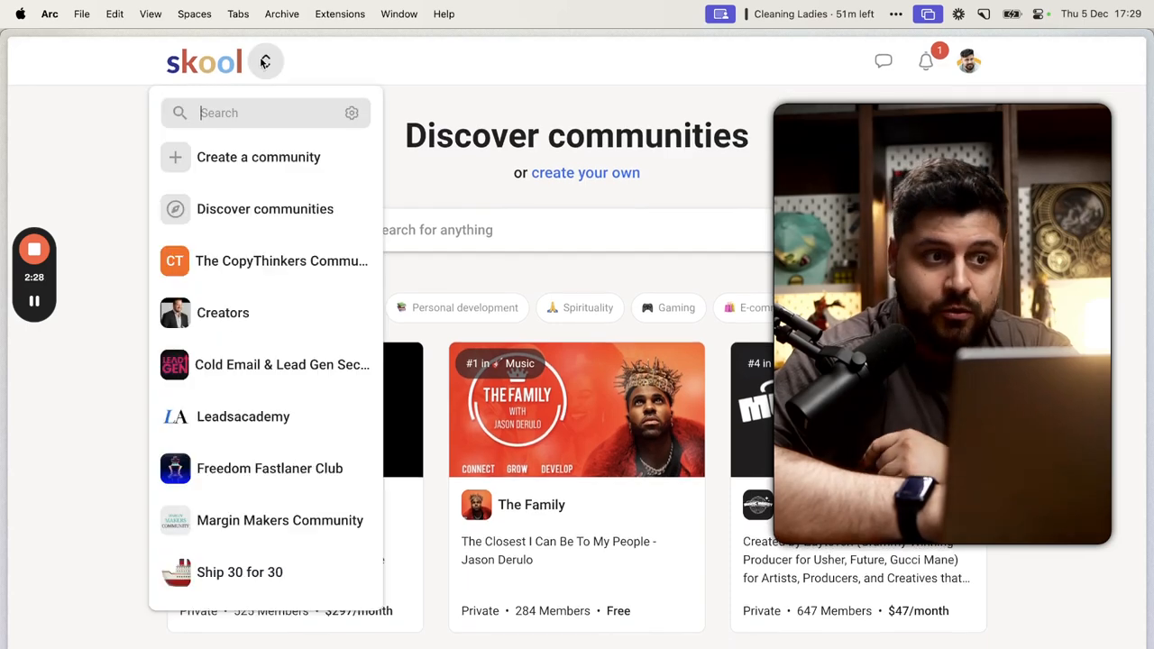
left_click(281, 260)
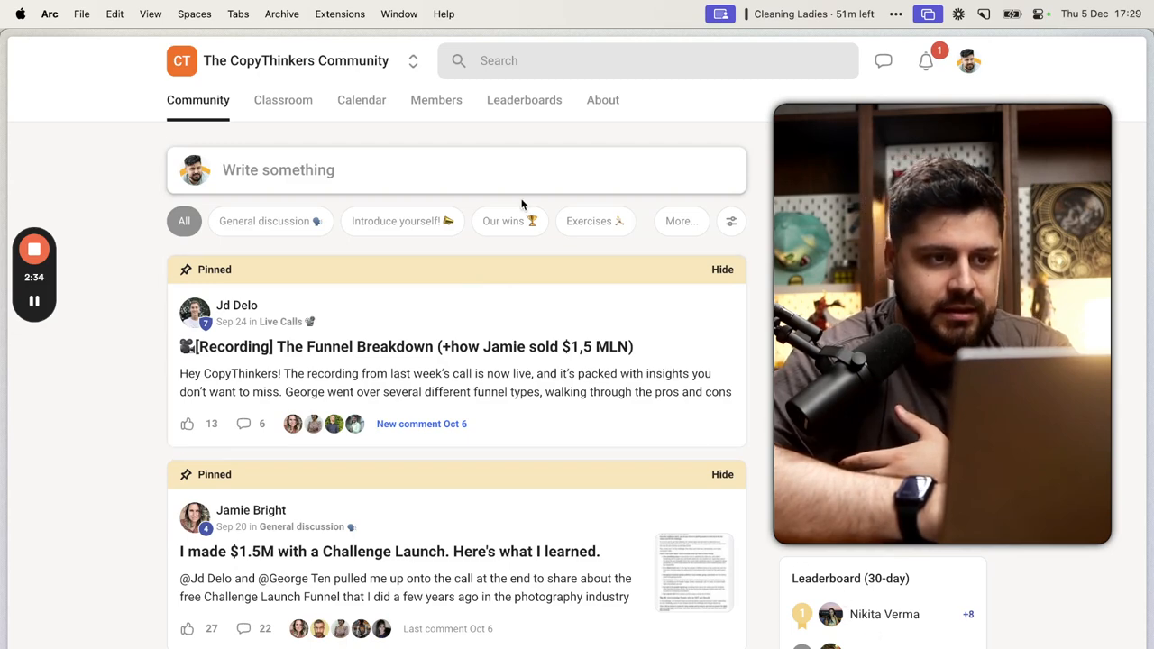
left_click(523, 99)
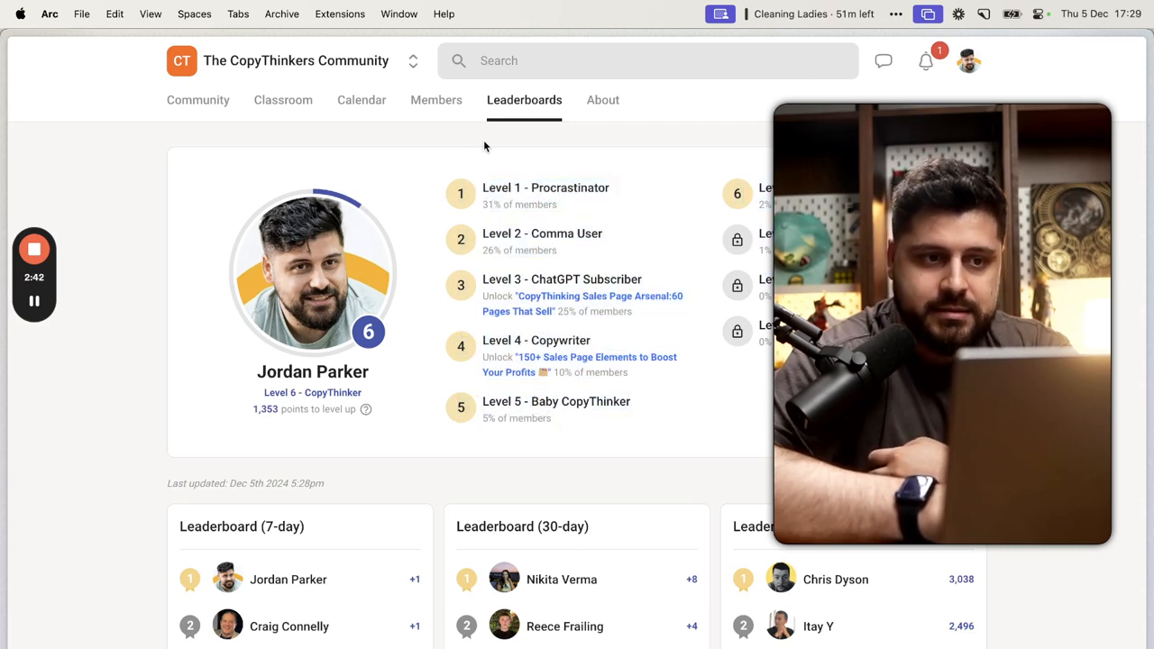
mouse_move(480, 144)
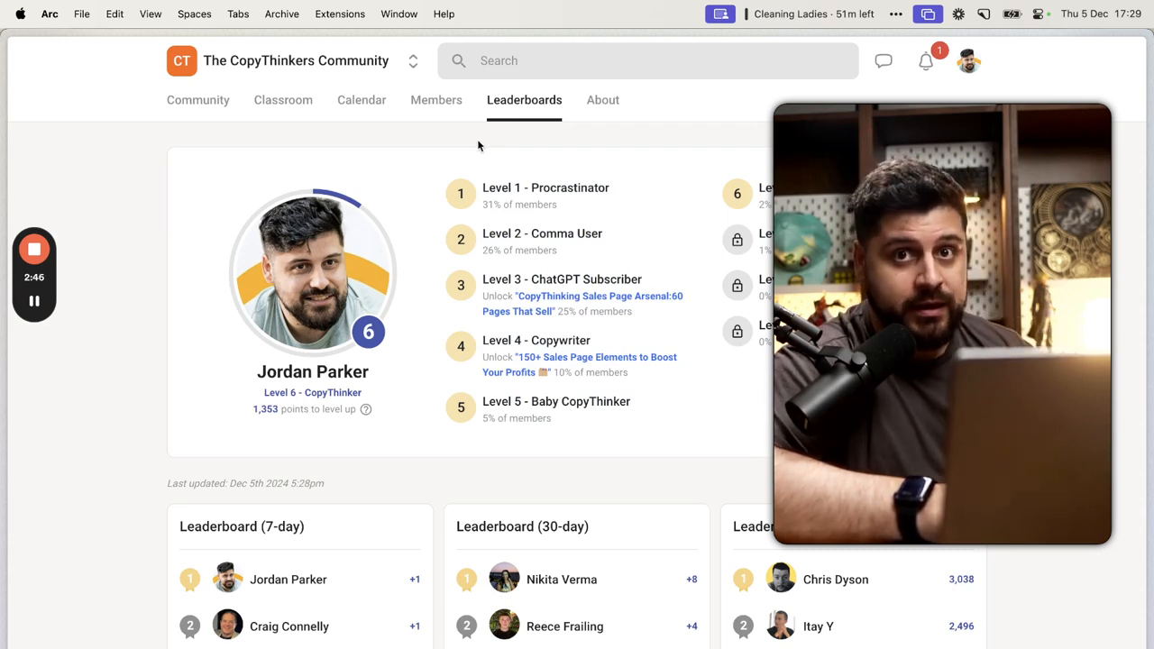
mouse_move(426, 278)
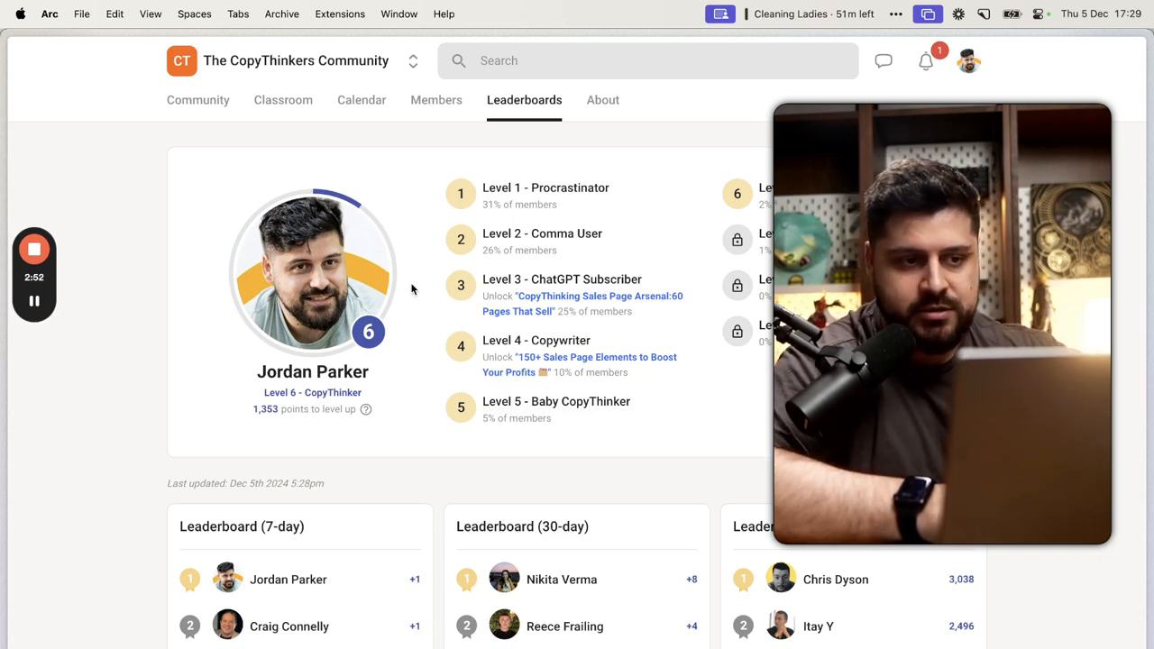
mouse_move(400, 286)
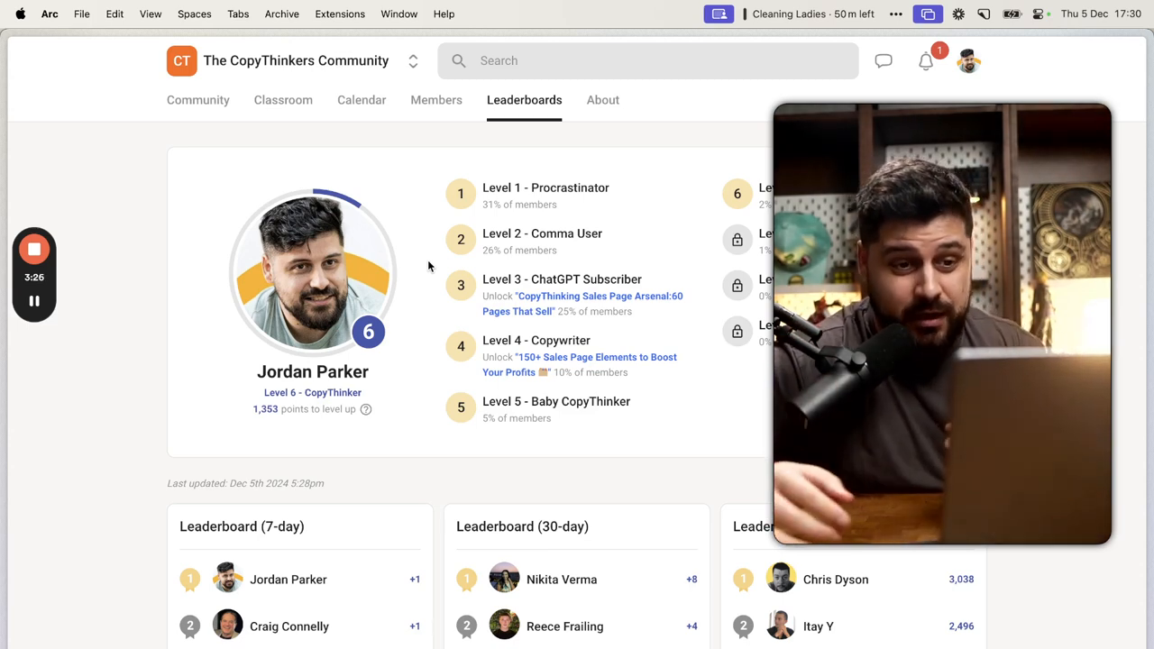
mouse_move(592, 267)
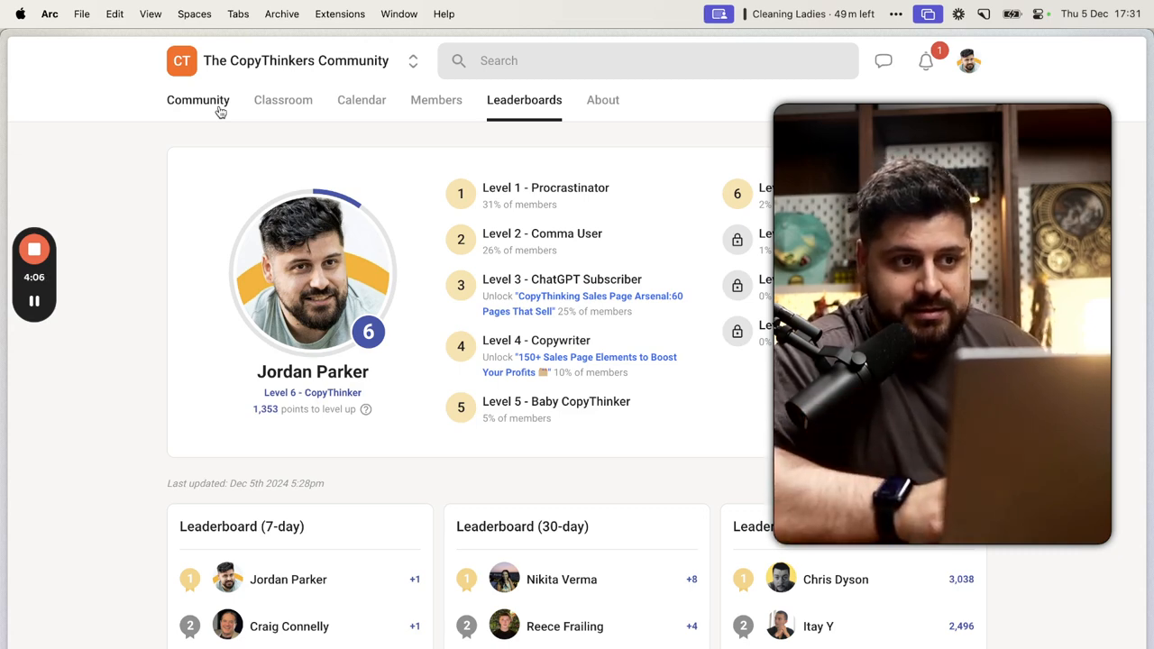
mouse_move(224, 112)
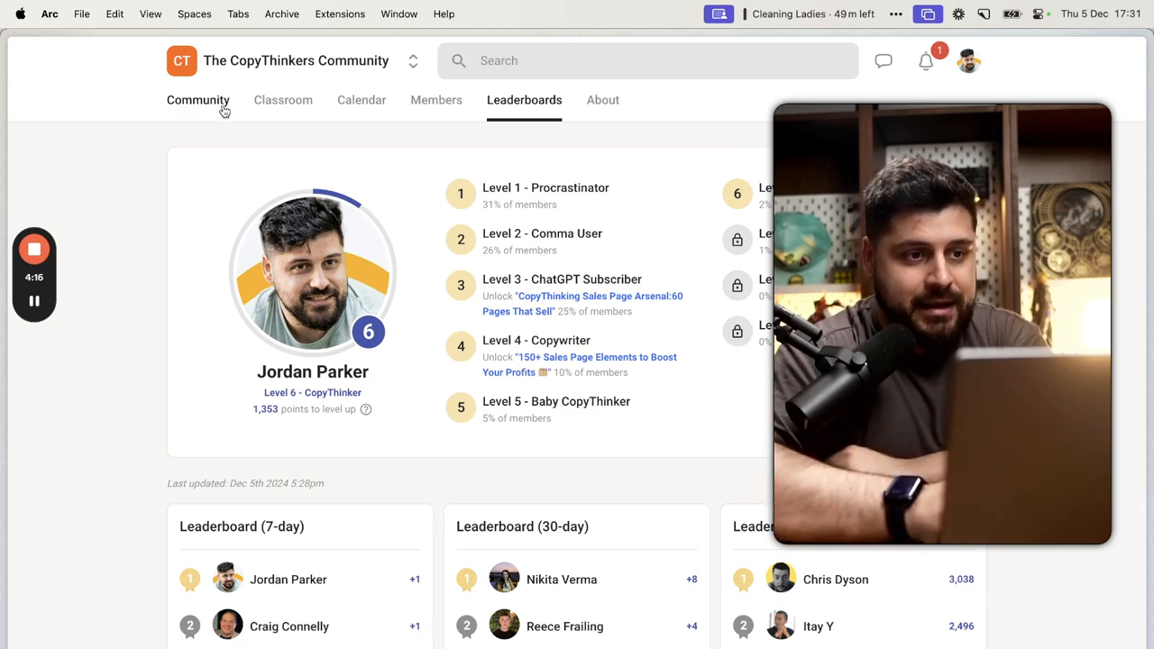
- Return to The CopyThinkers Community feed and hover the community switcher
left_click(198, 101)
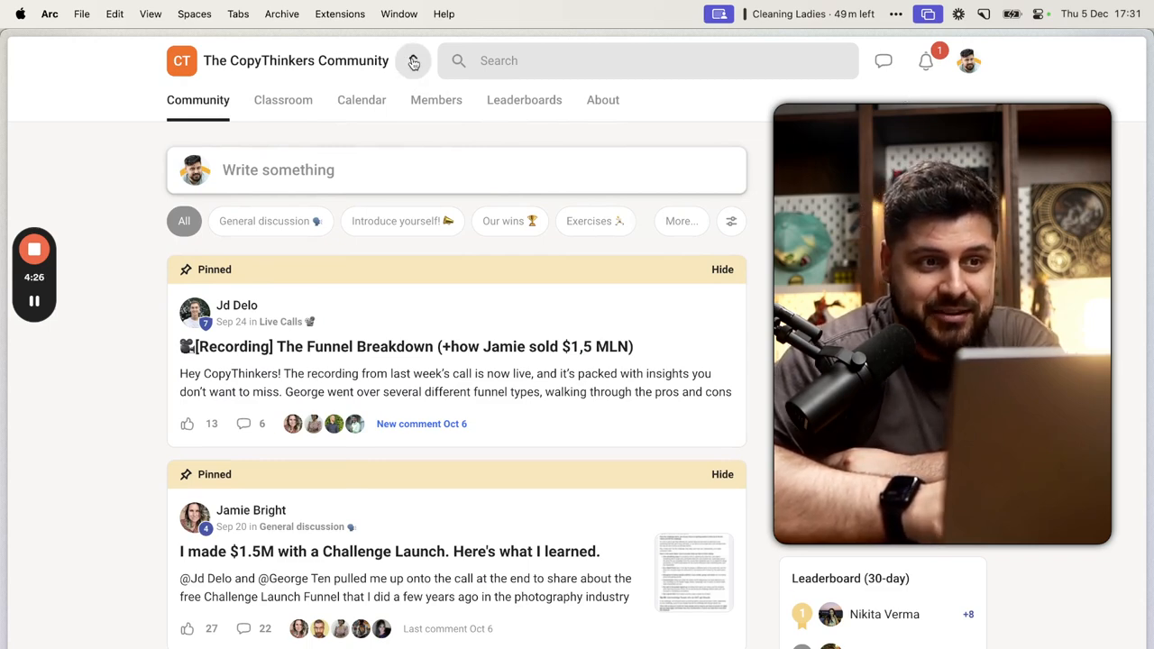
left_click(412, 62)
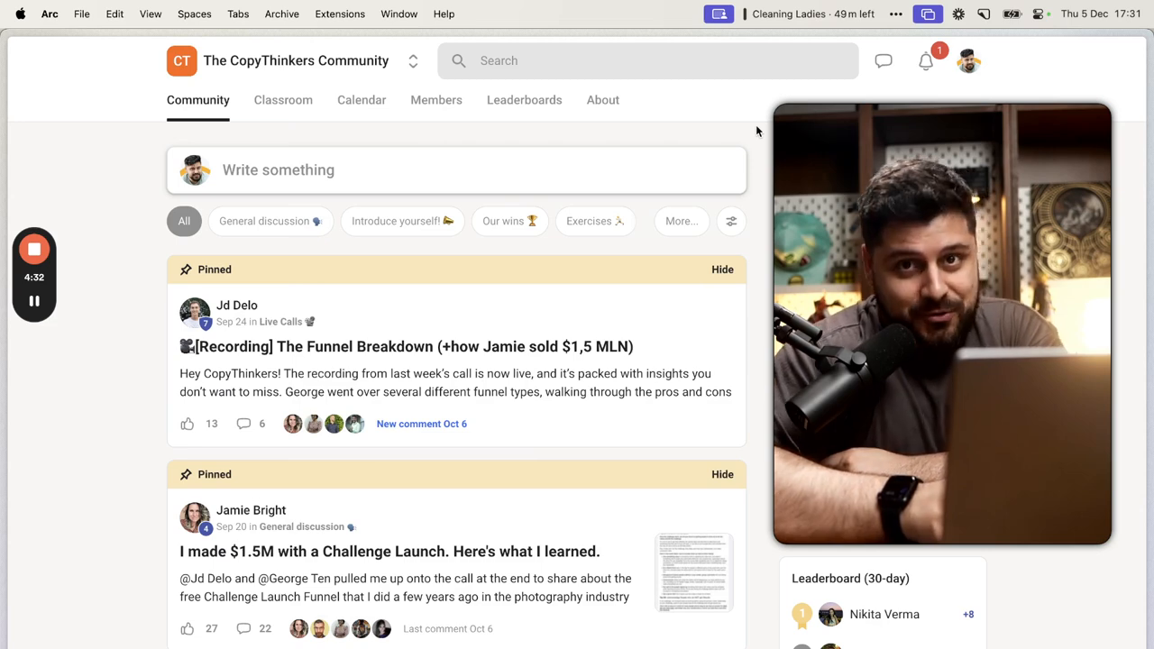
mouse_move(927, 61)
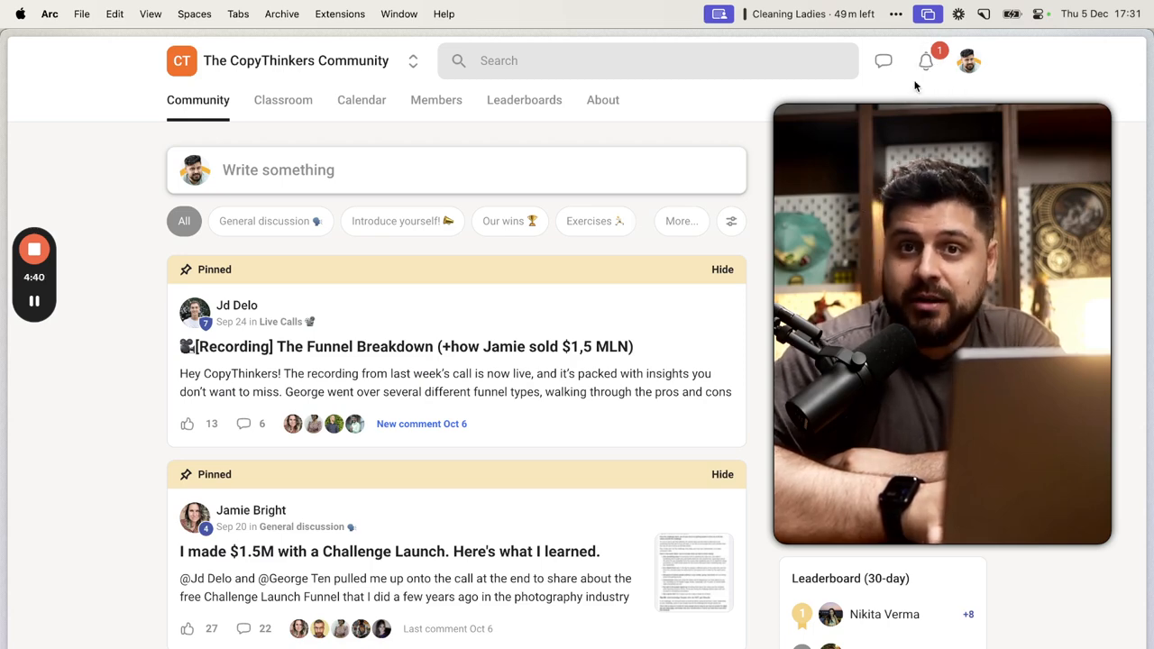
mouse_move(908, 90)
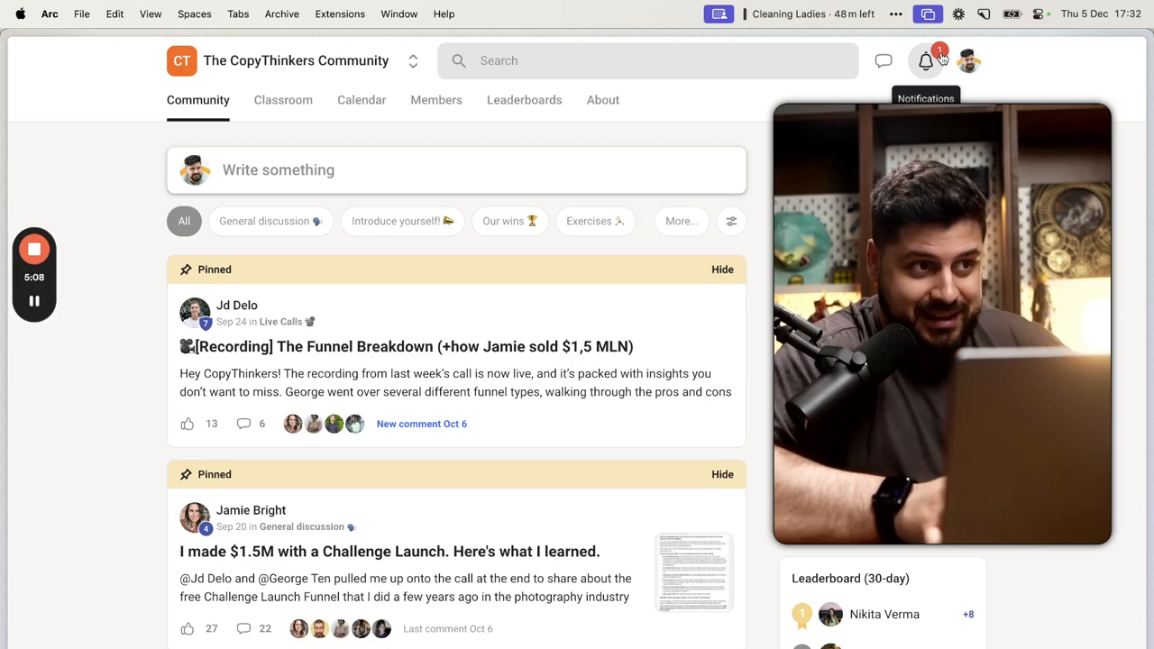
left_click(925, 61)
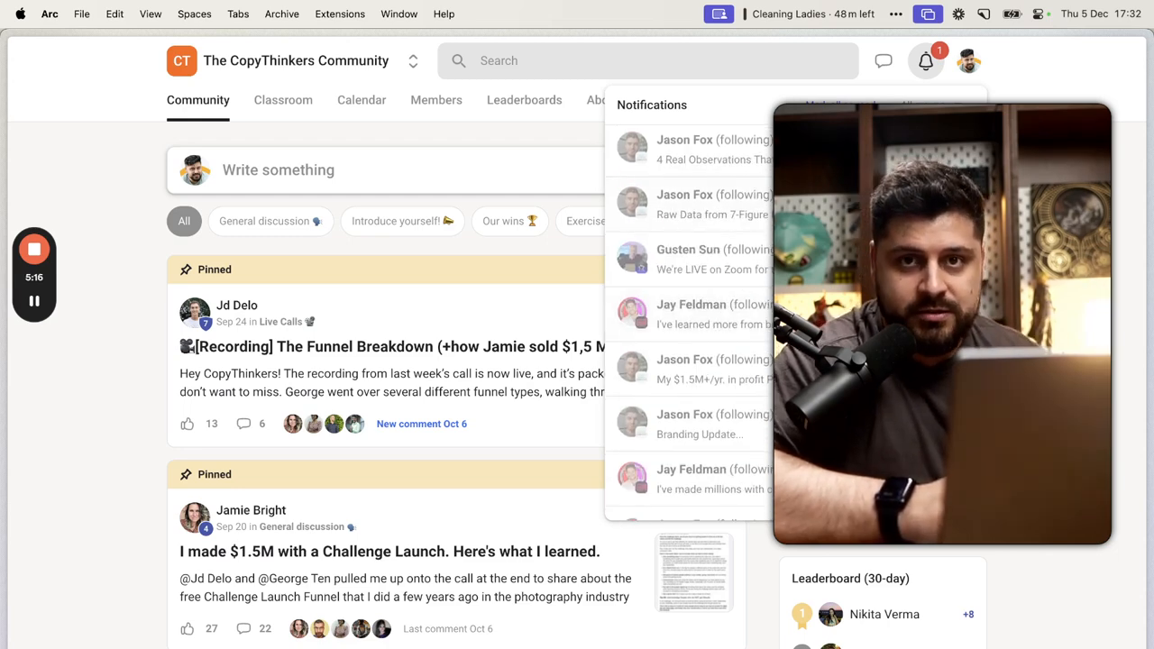
left_click(927, 61)
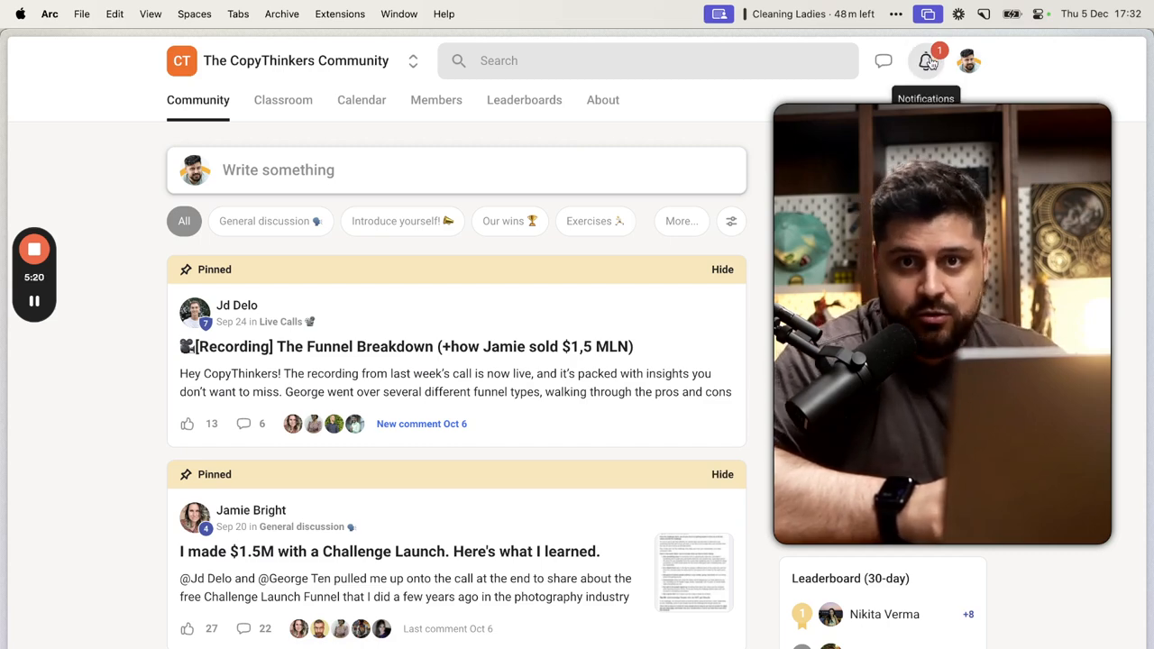
left_click(413, 61)
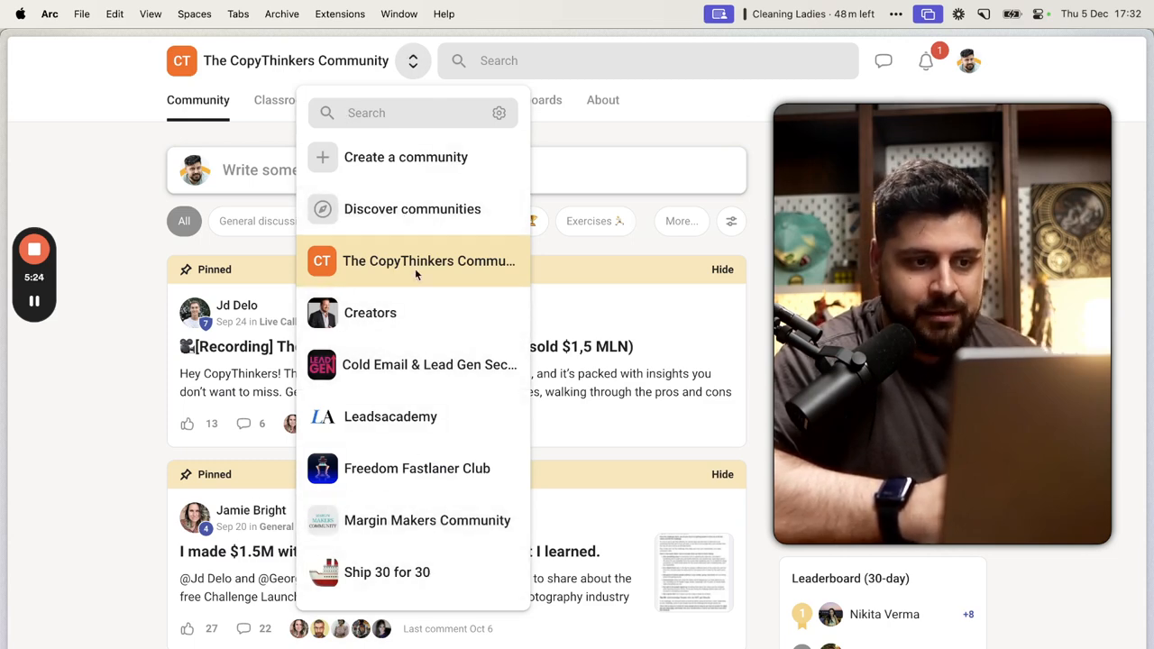
mouse_move(433, 364)
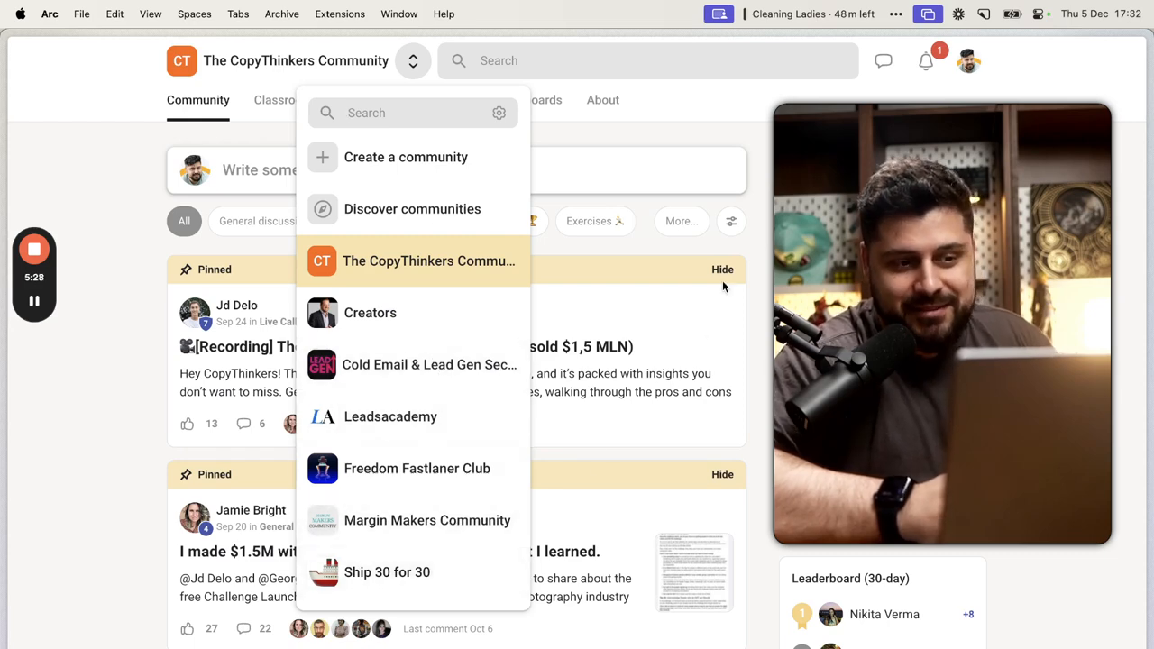
left_click(411, 61)
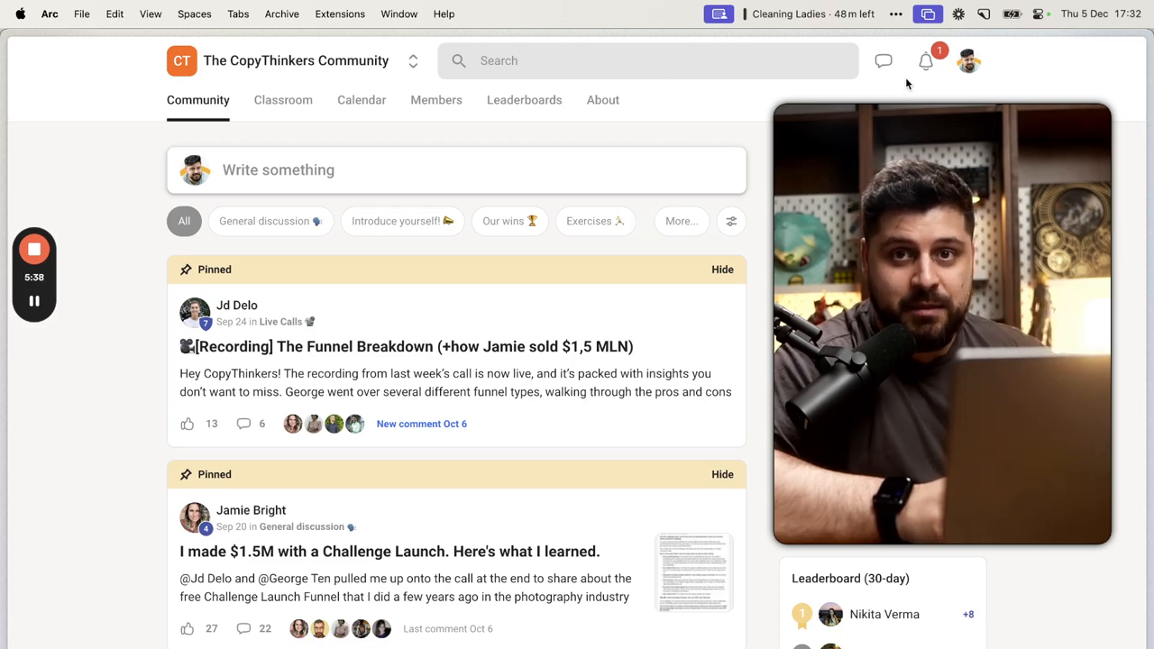
mouse_move(926, 61)
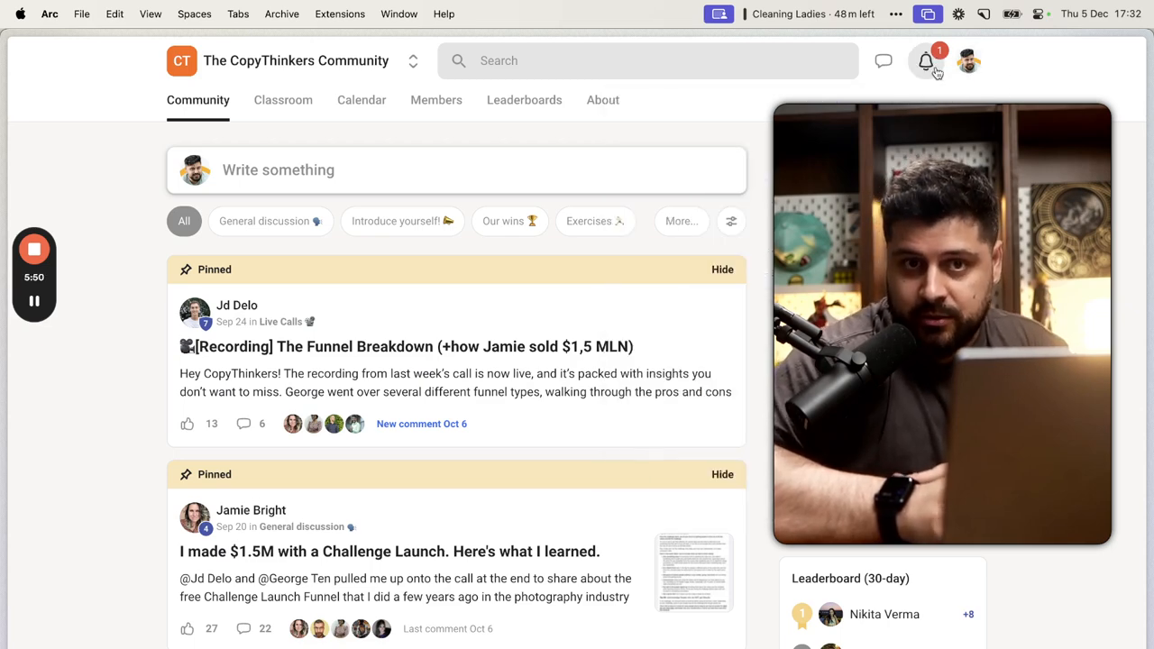
mouse_move(925, 61)
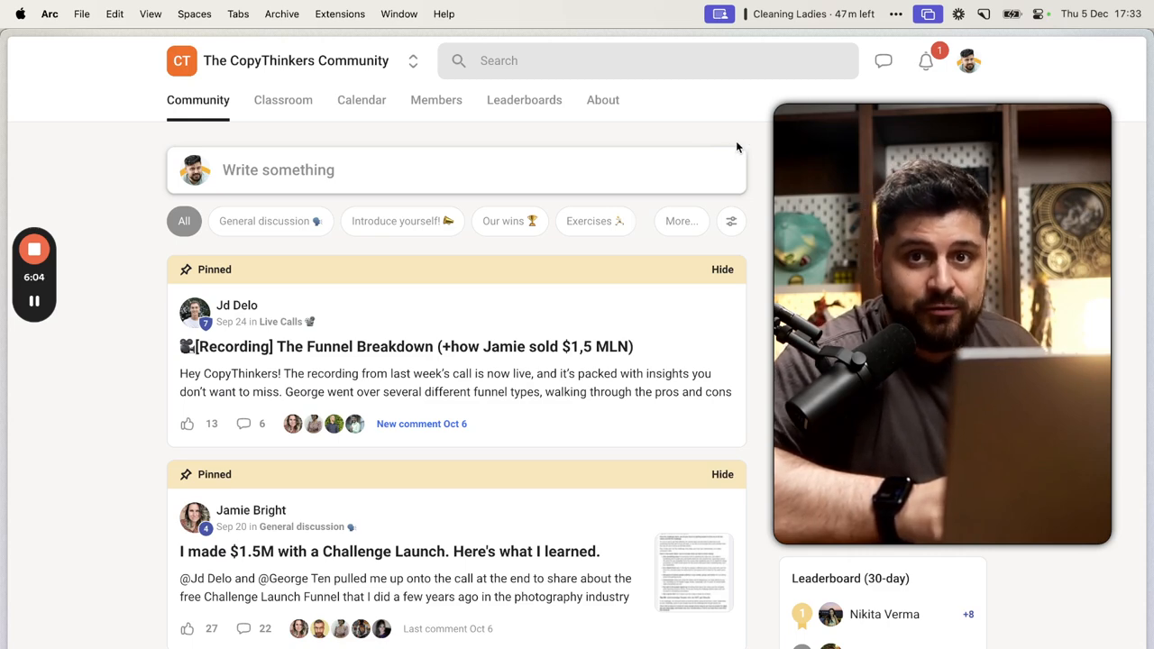
mouse_move(924, 61)
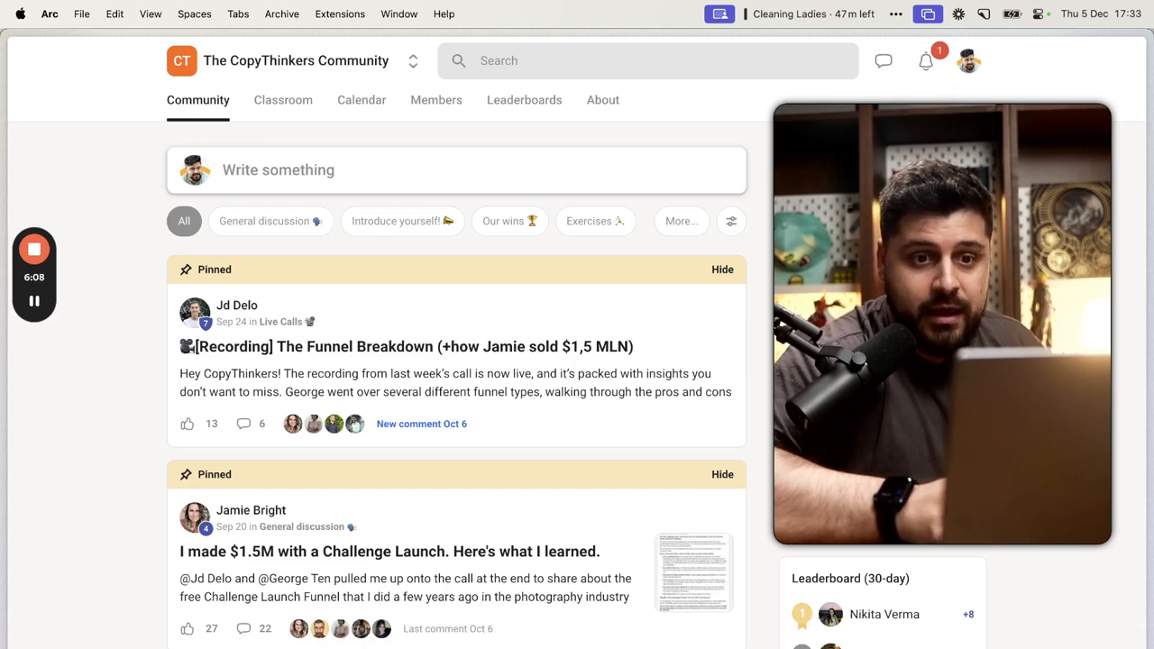
scroll("down", 3)
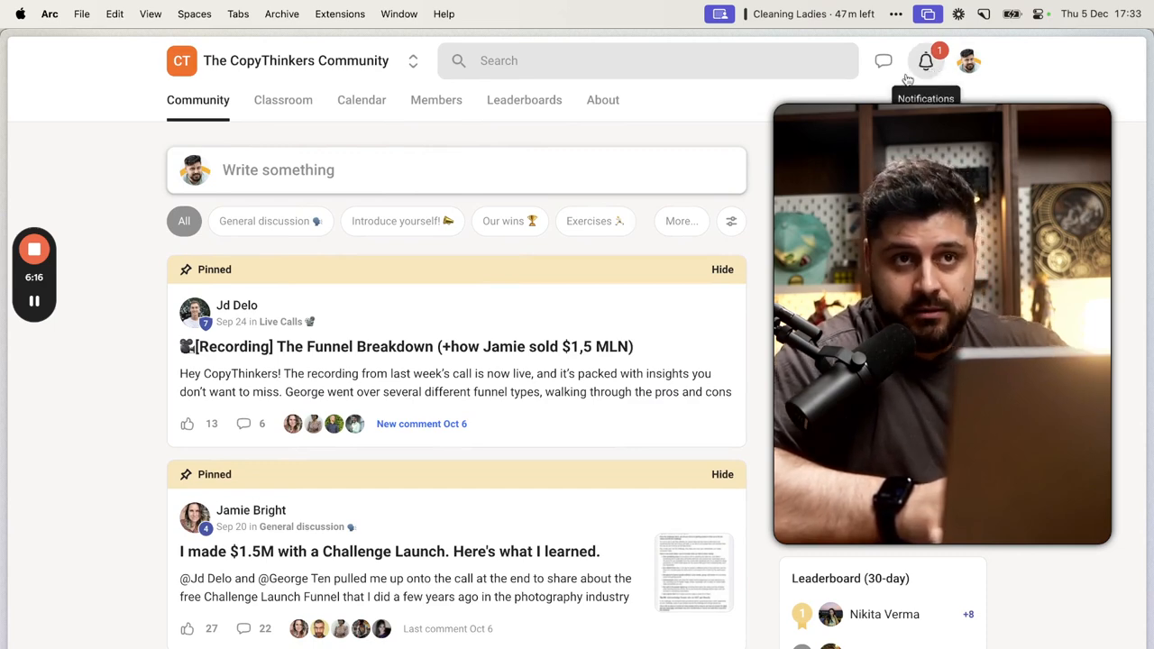
mouse_move(413, 61)
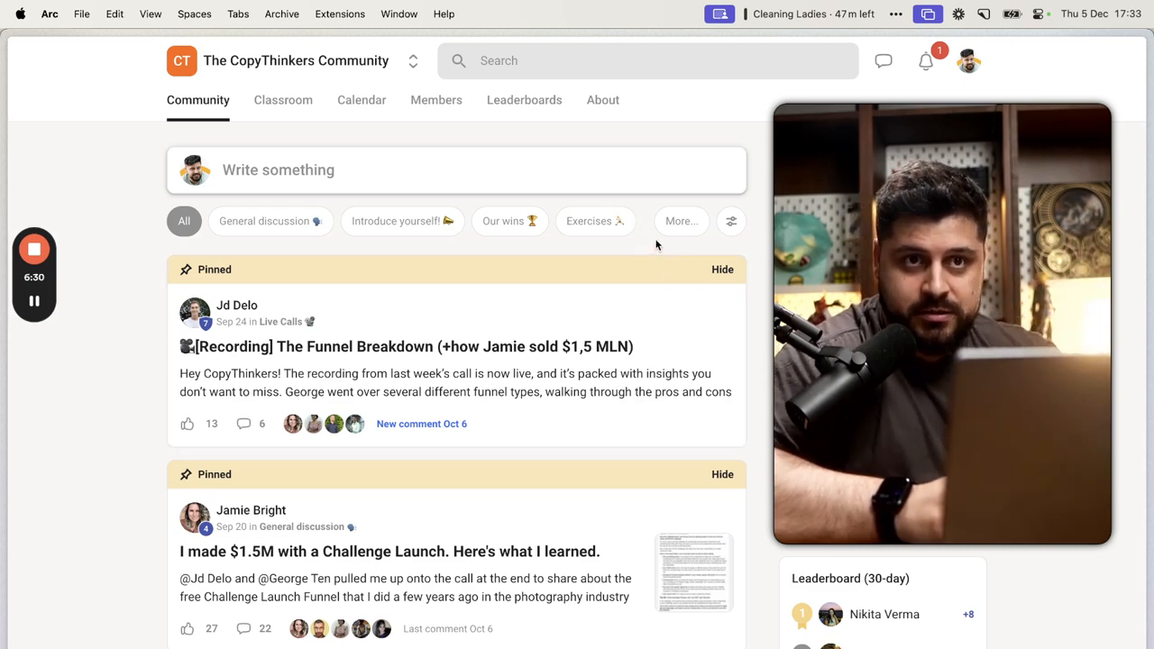
mouse_move(712, 133)
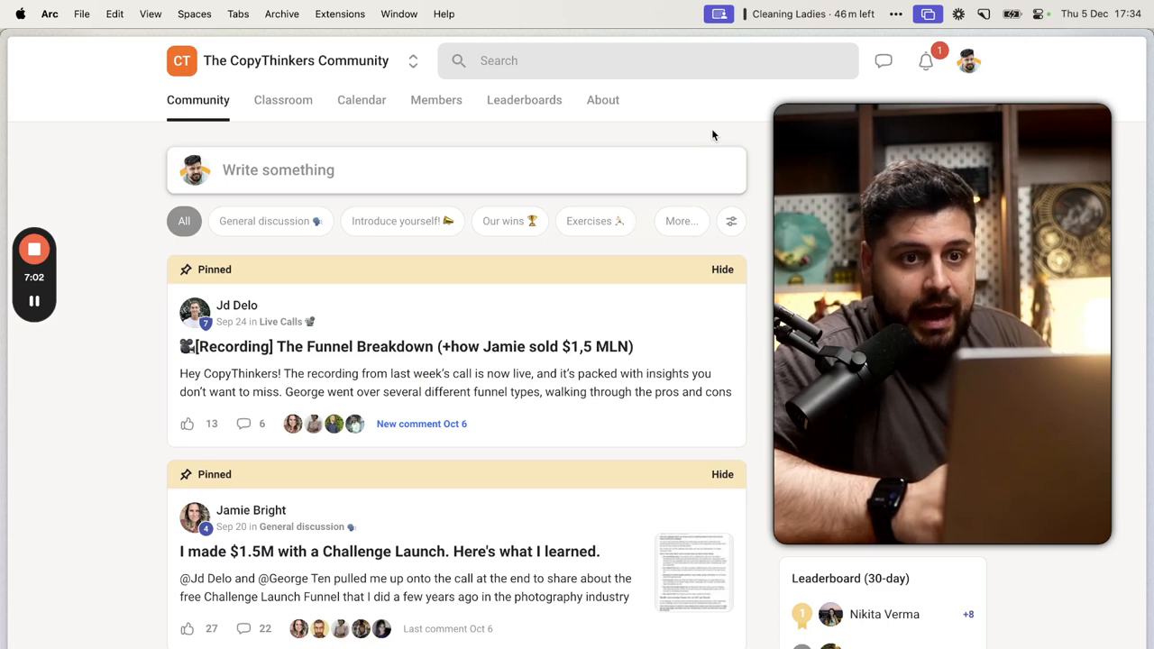
mouse_move(761, 148)
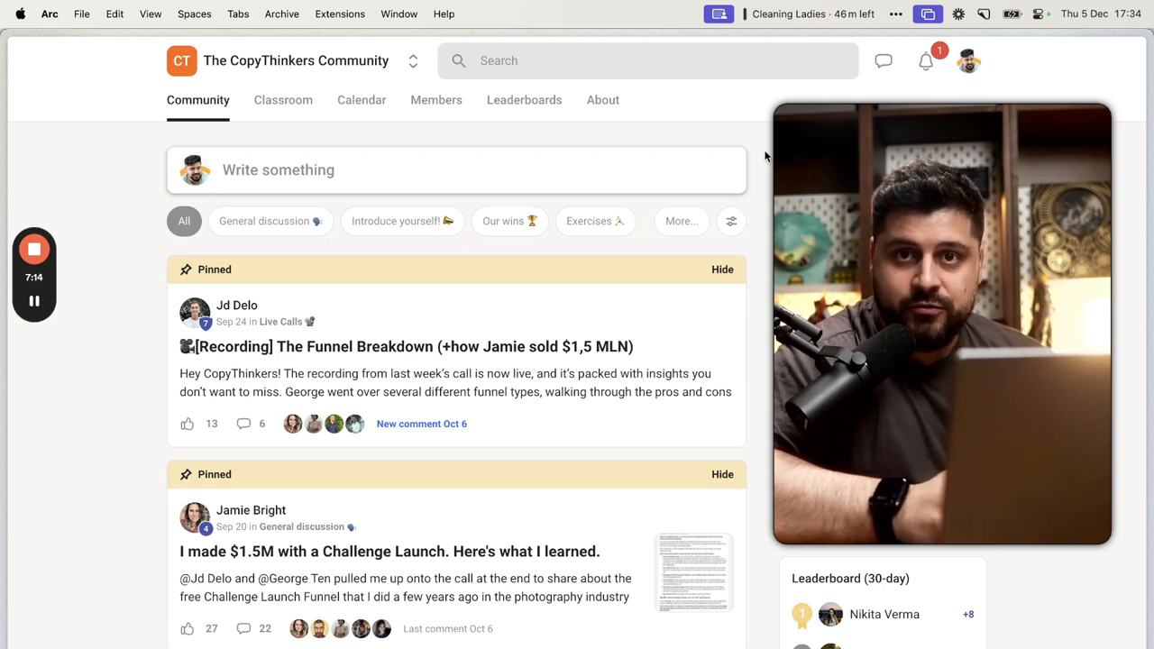
mouse_move(761, 178)
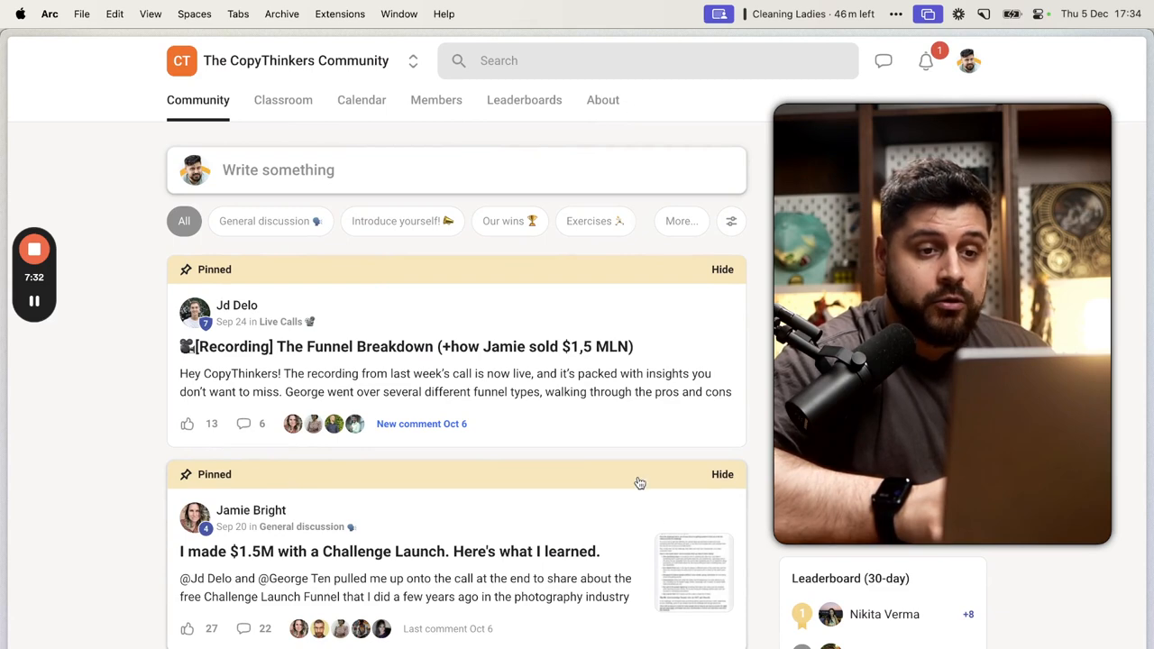
scroll("down", 3)
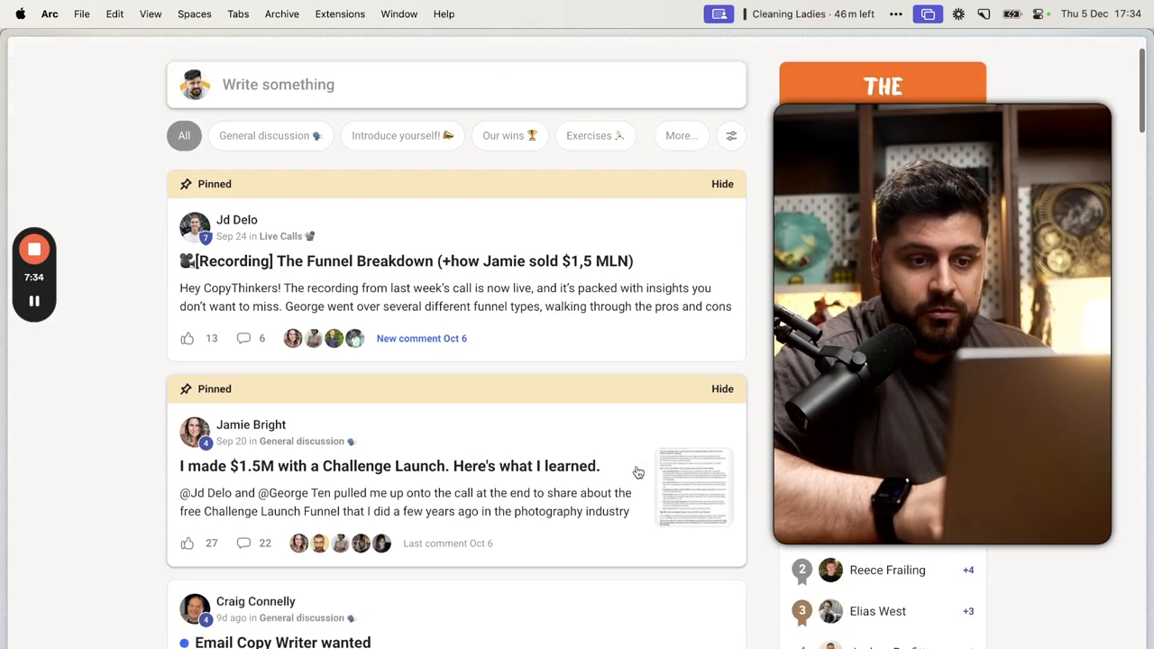
scroll("down", 3)
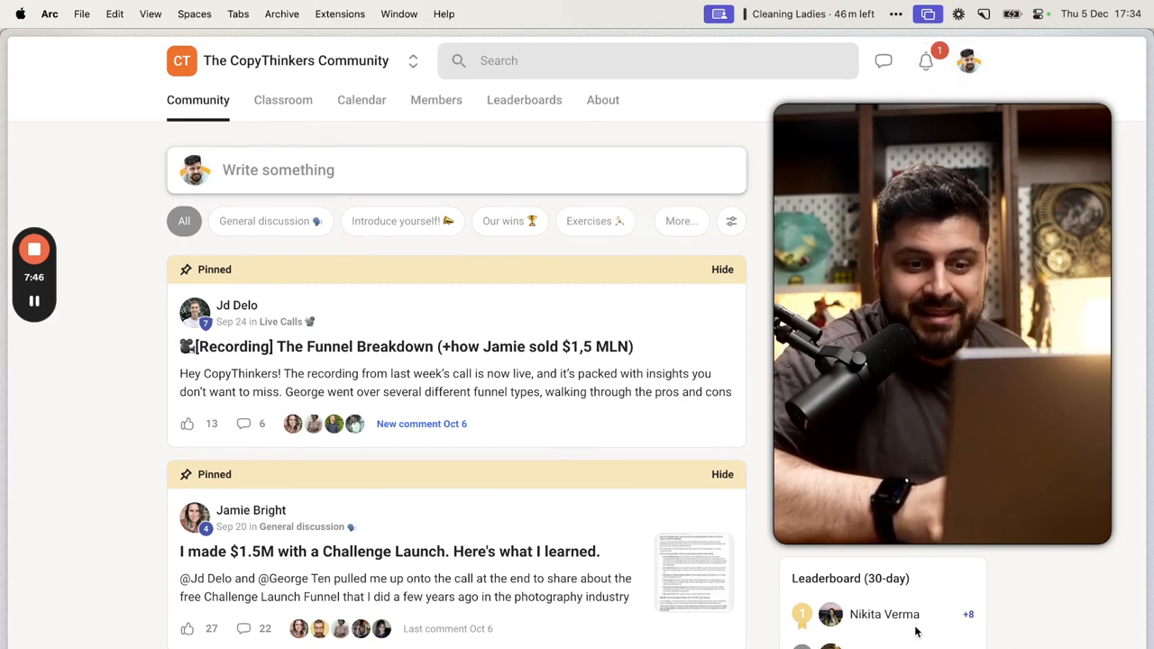
mouse_move(552, 91)
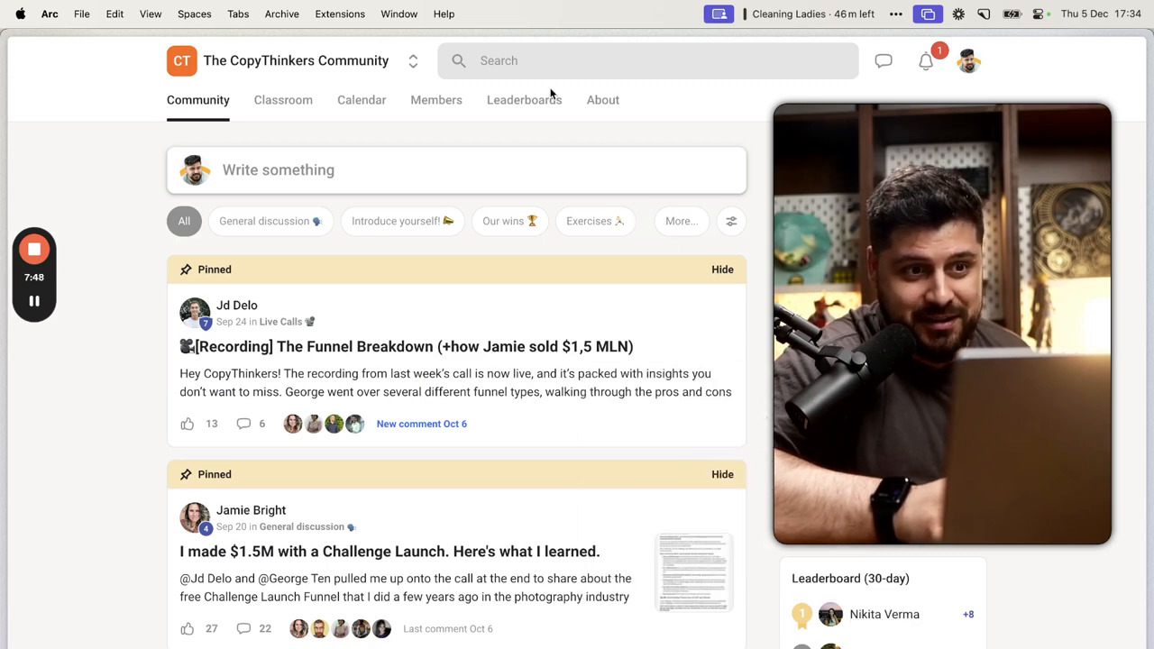
- Show the Leaderboards page with the nine member levels and 7-day/30-day rankings
left_click(523, 99)
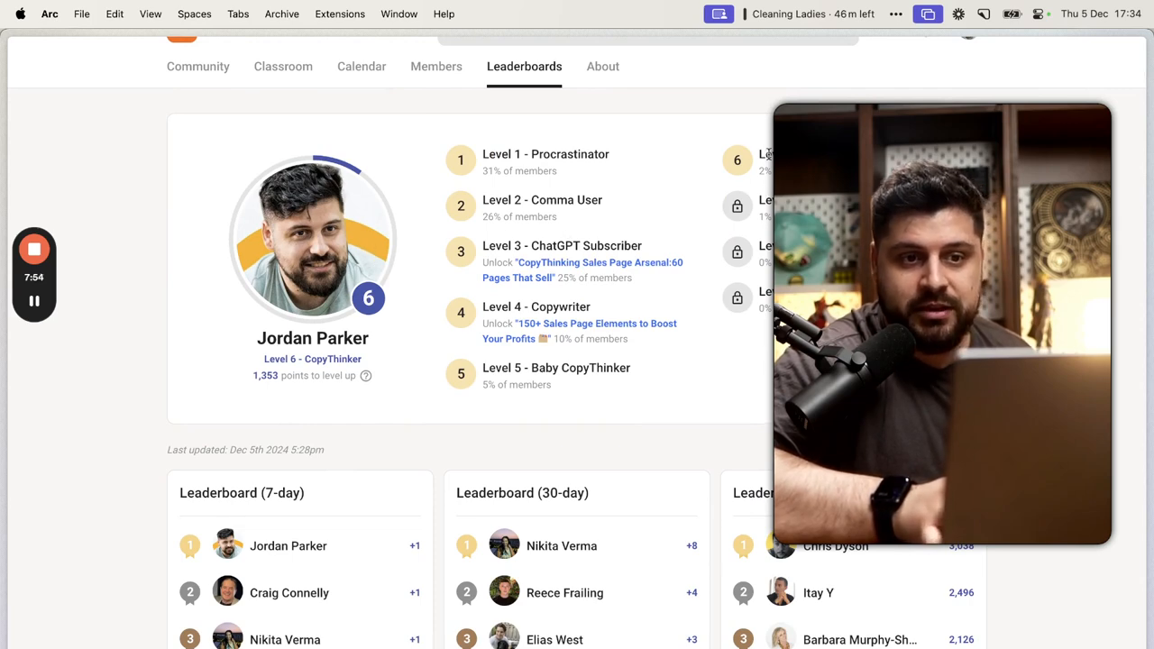
scroll("down", 3)
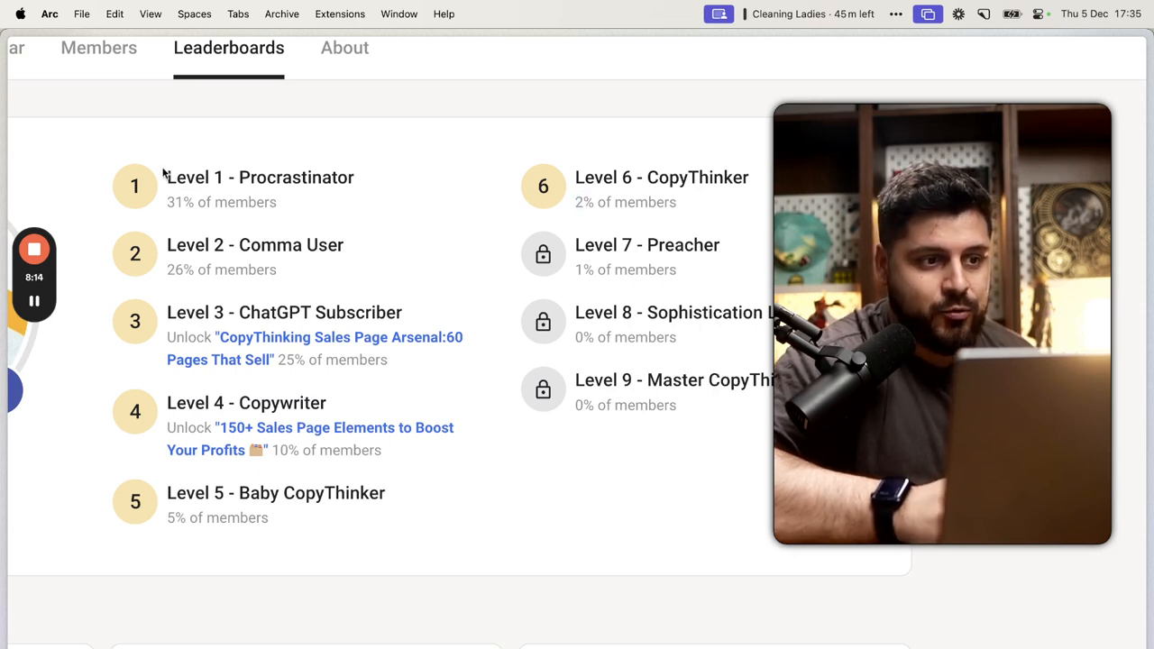
double_click(659, 176)
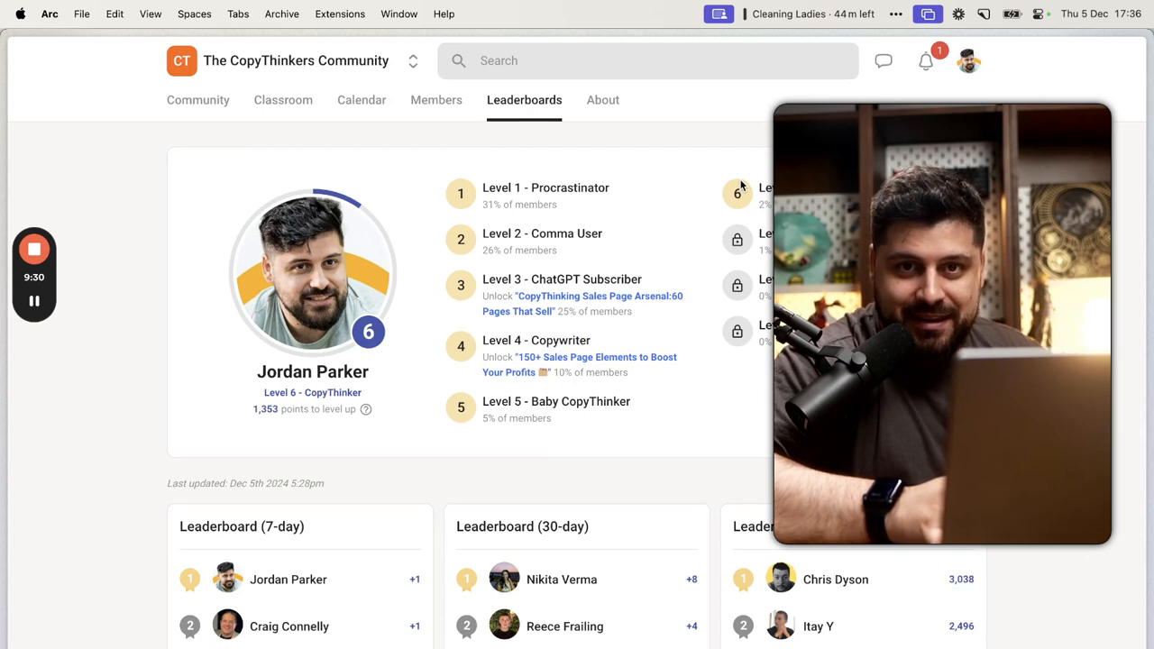
mouse_move(699, 148)
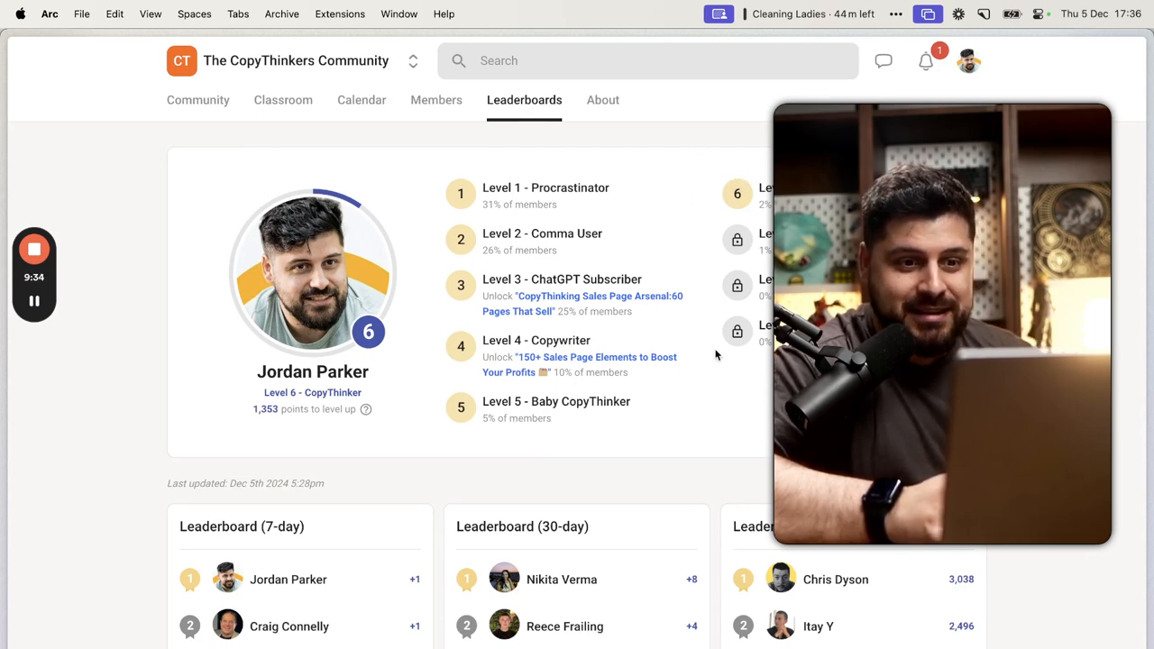
mouse_move(707, 432)
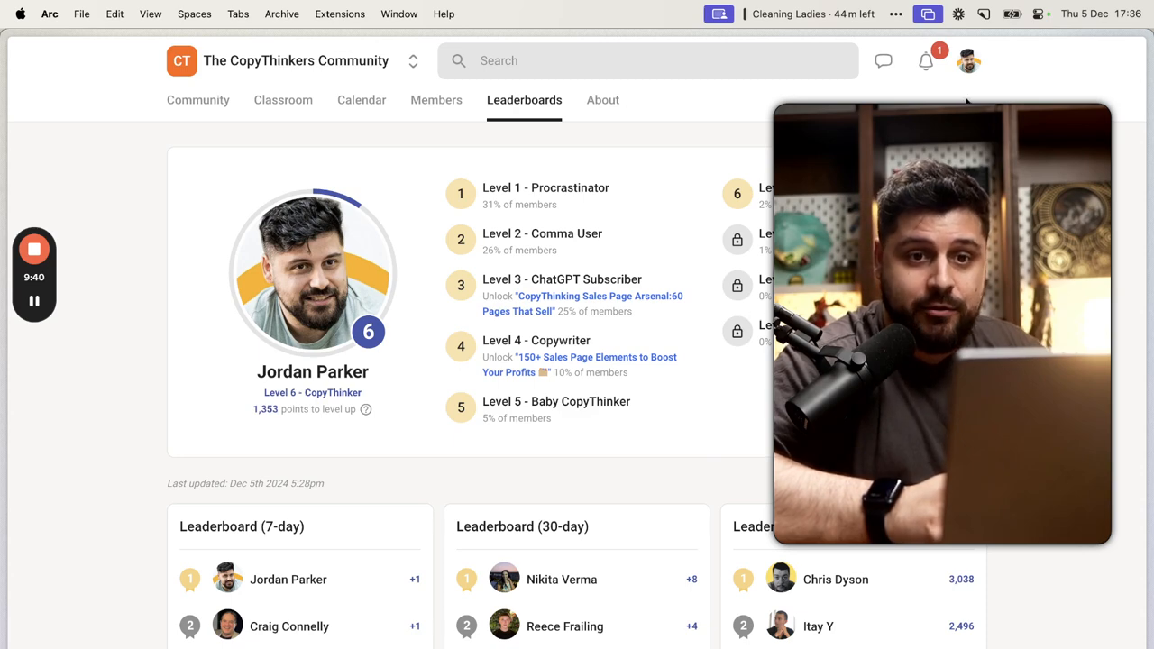
mouse_move(925, 61)
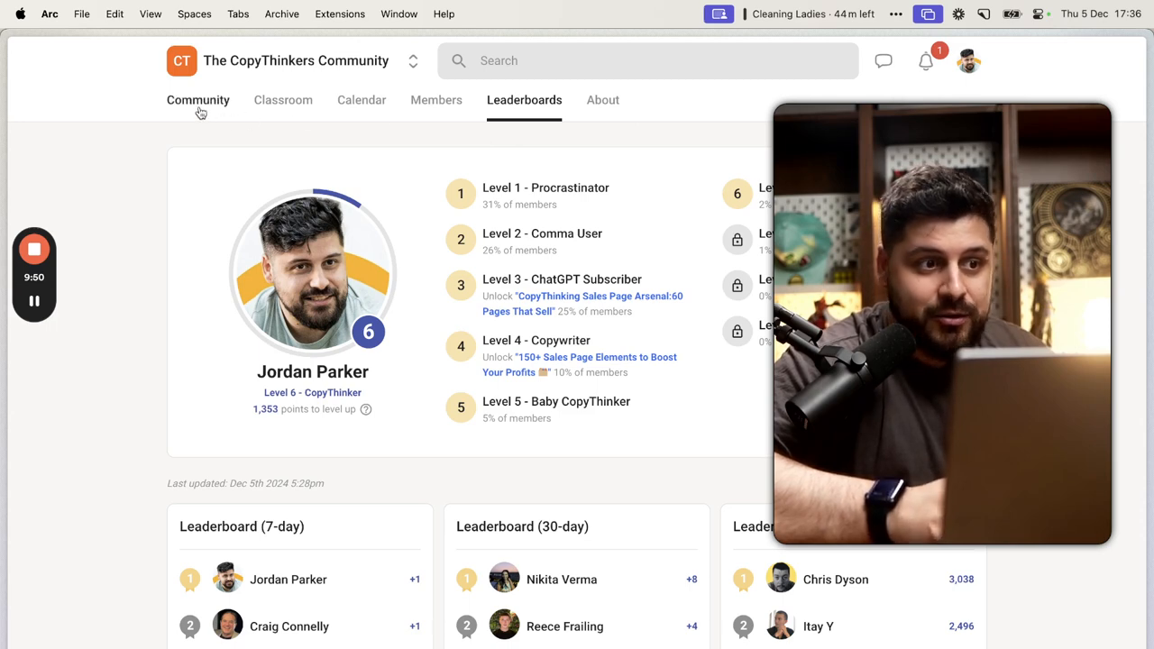
- Return to the CopyThinkers Community feed and browse its pinned posts
left_click(198, 101)
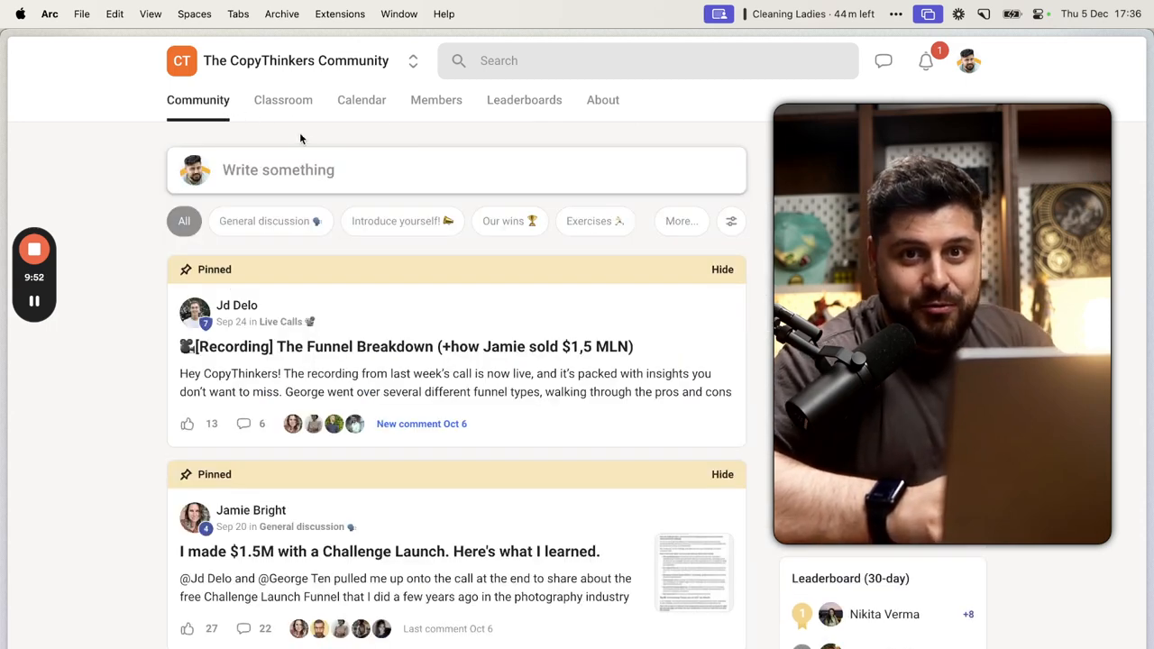
scroll("down", 3)
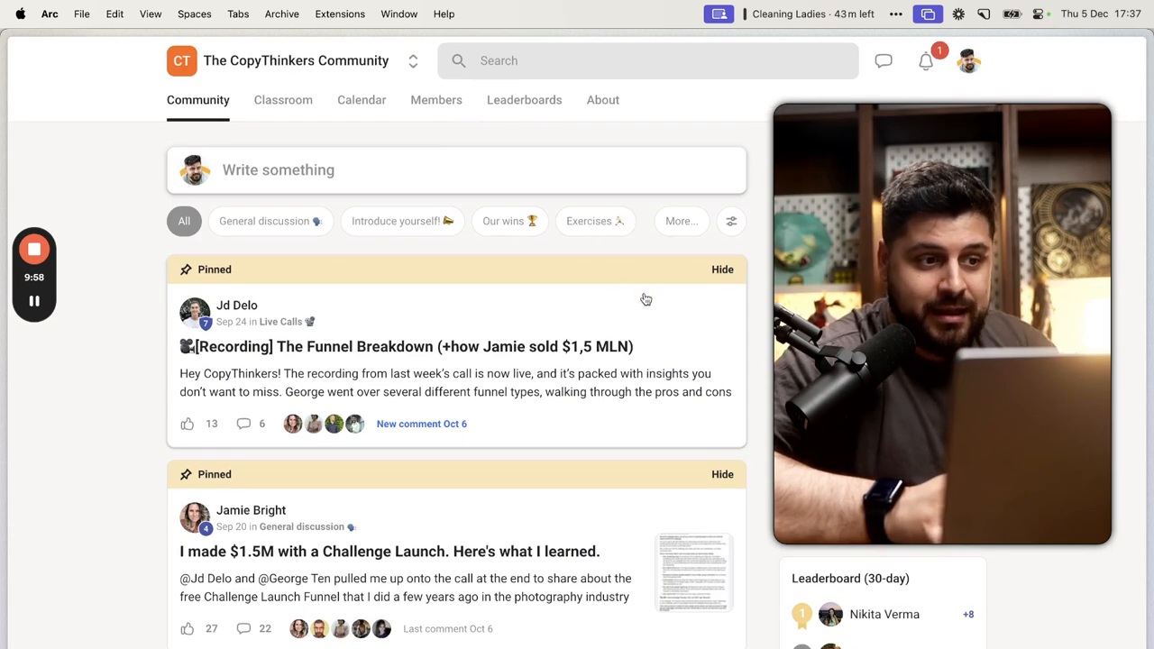
mouse_move(650, 318)
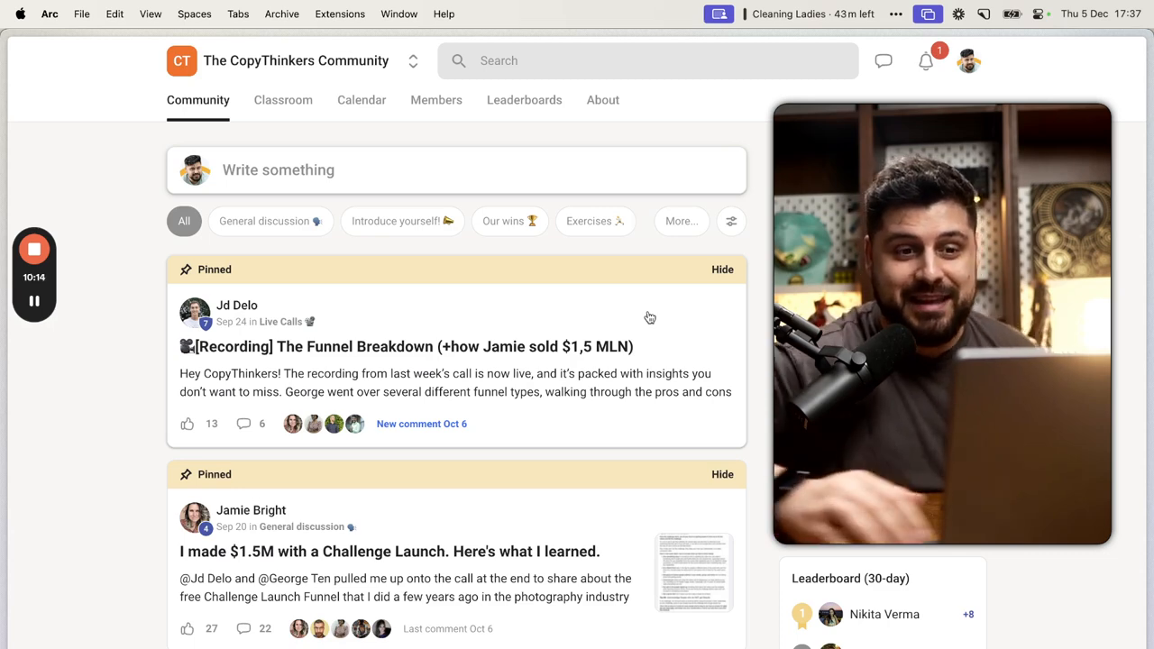
mouse_move(768, 226)
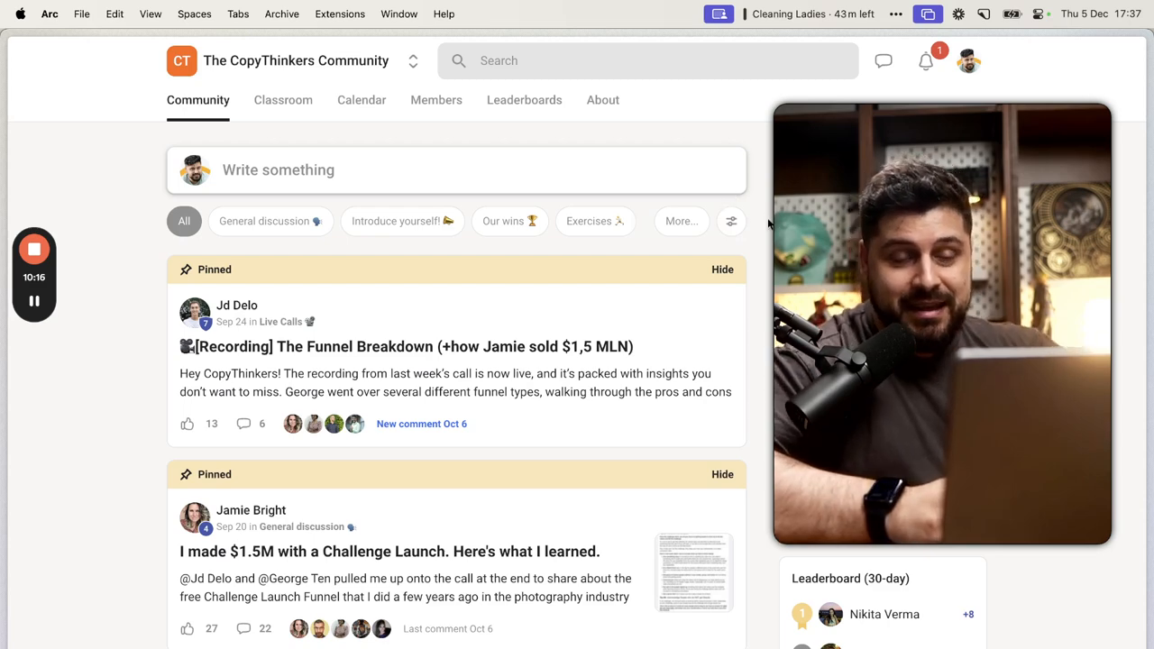